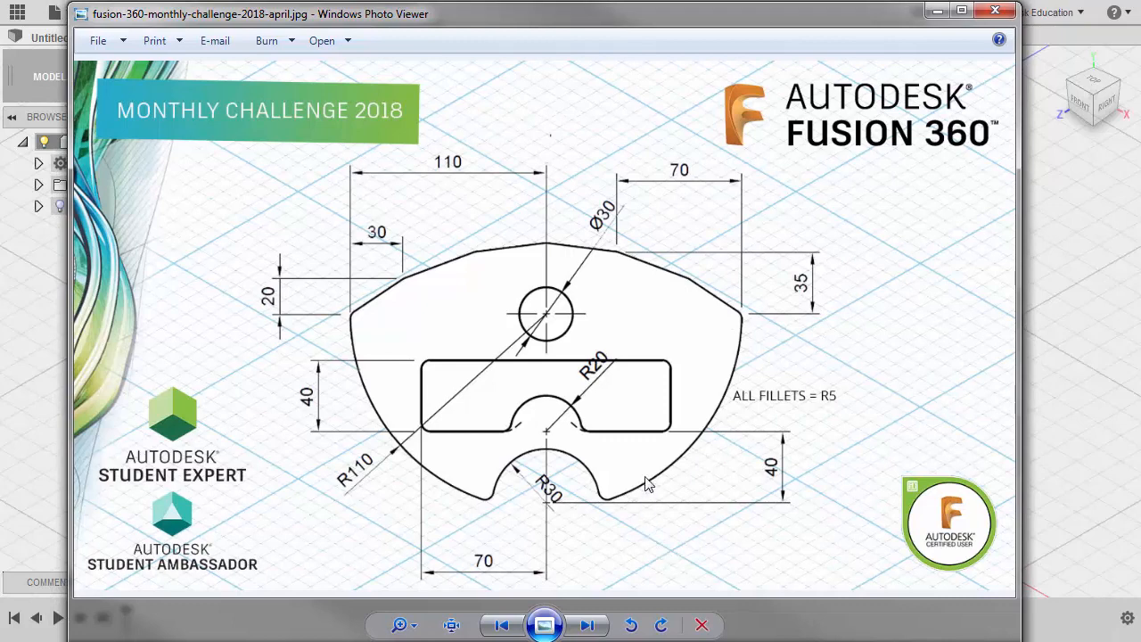
mouse_move(628, 248)
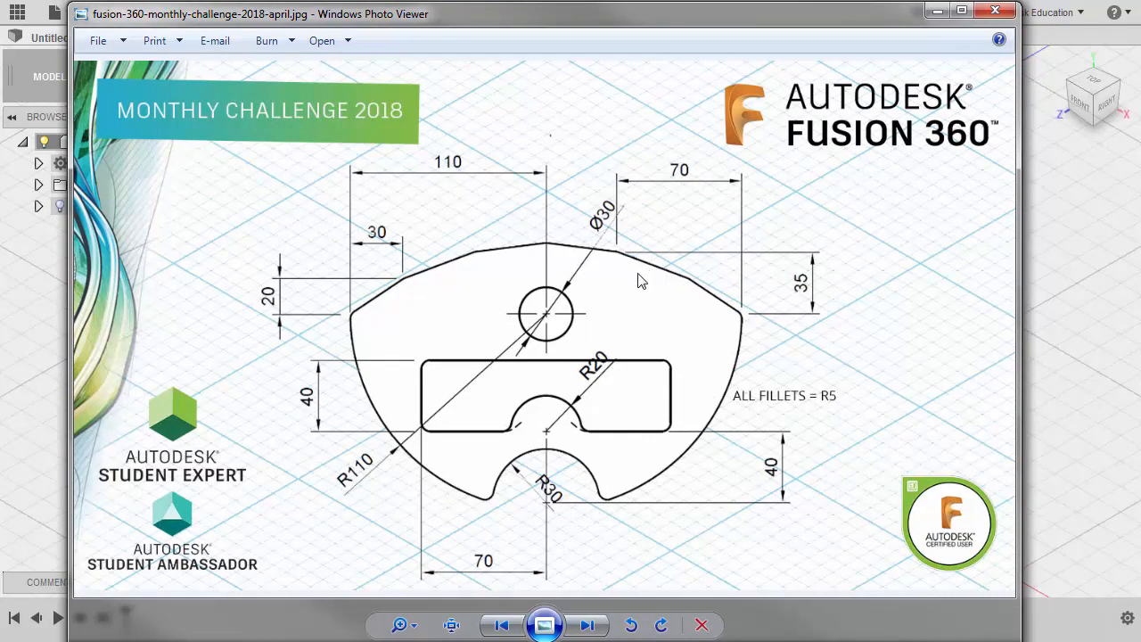
mouse_move(640, 317)
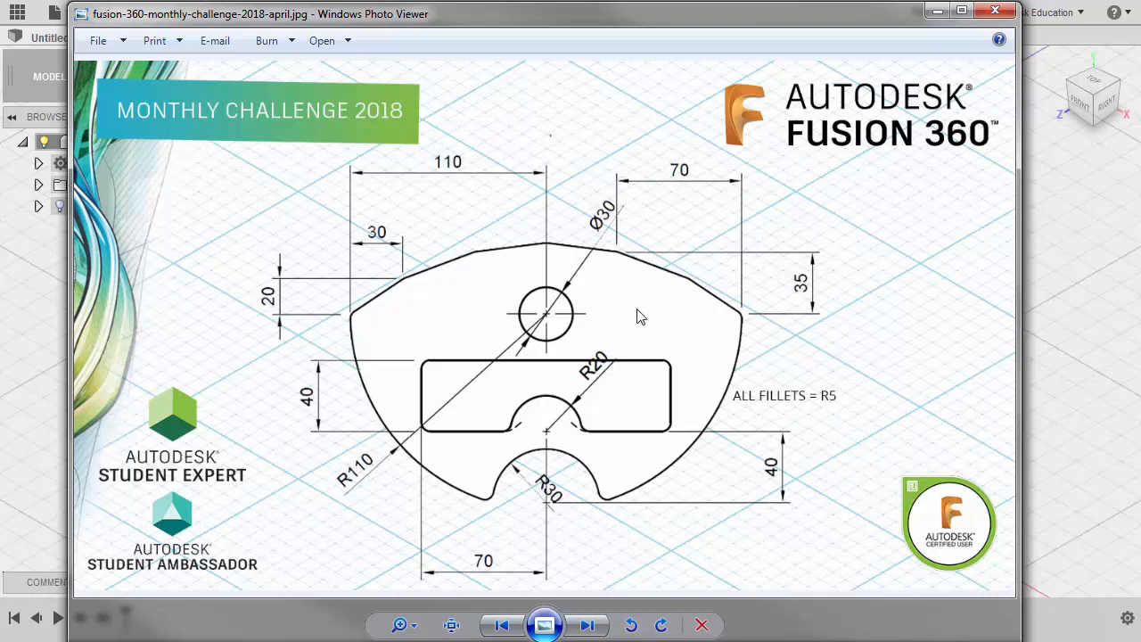
mouse_move(574, 311)
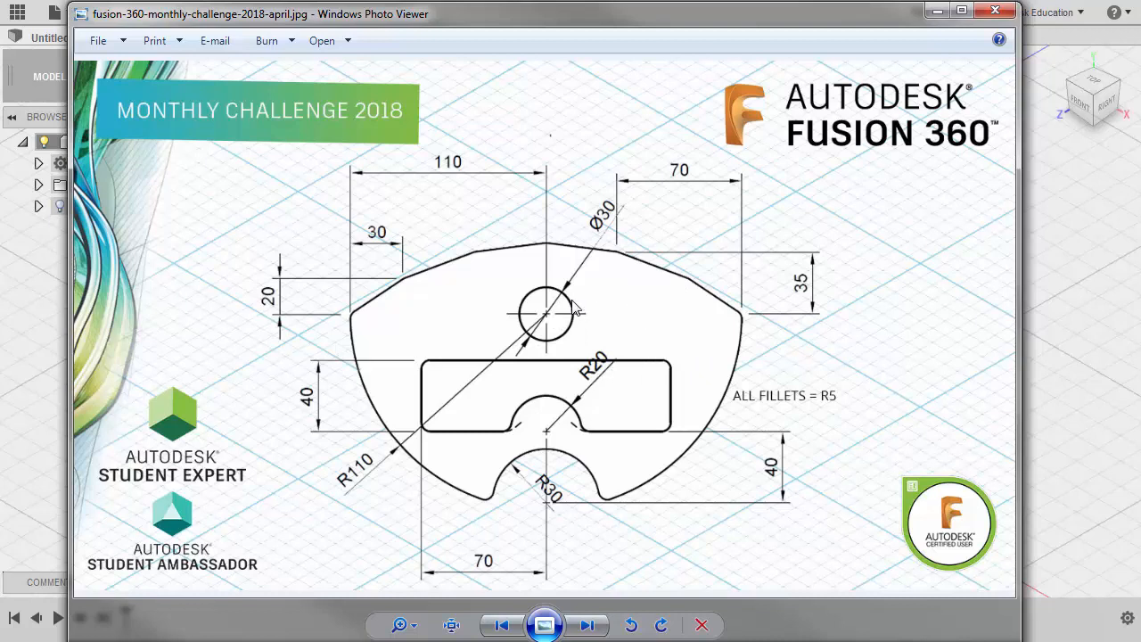
mouse_move(660, 36)
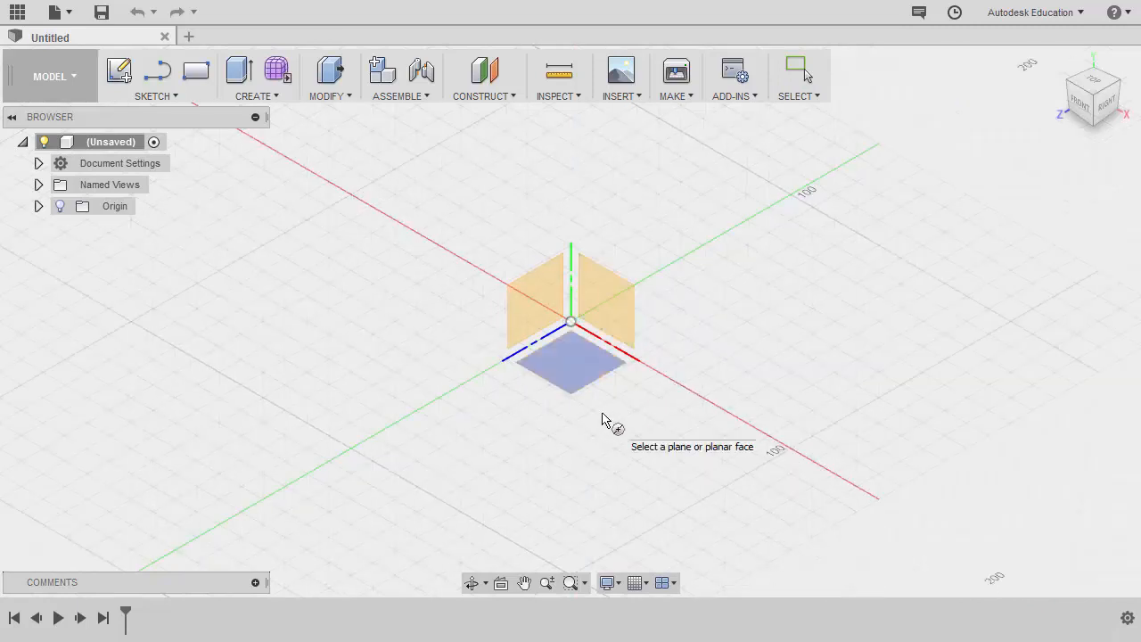
mouse_move(621, 417)
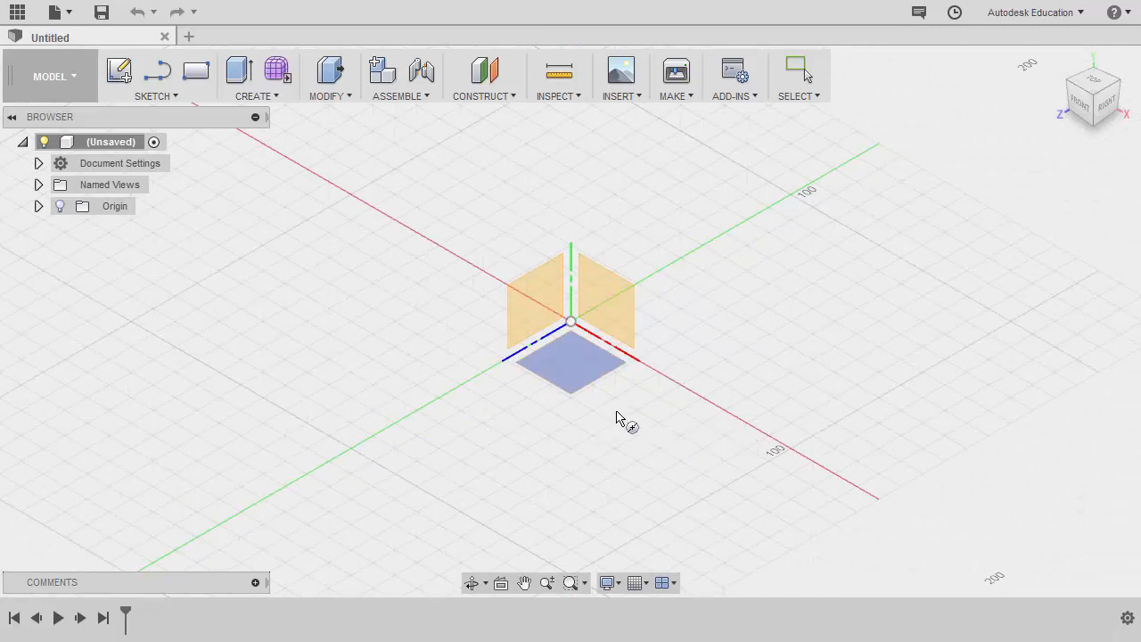
- Start a new sketch on the horizontal base plane
click(570, 373)
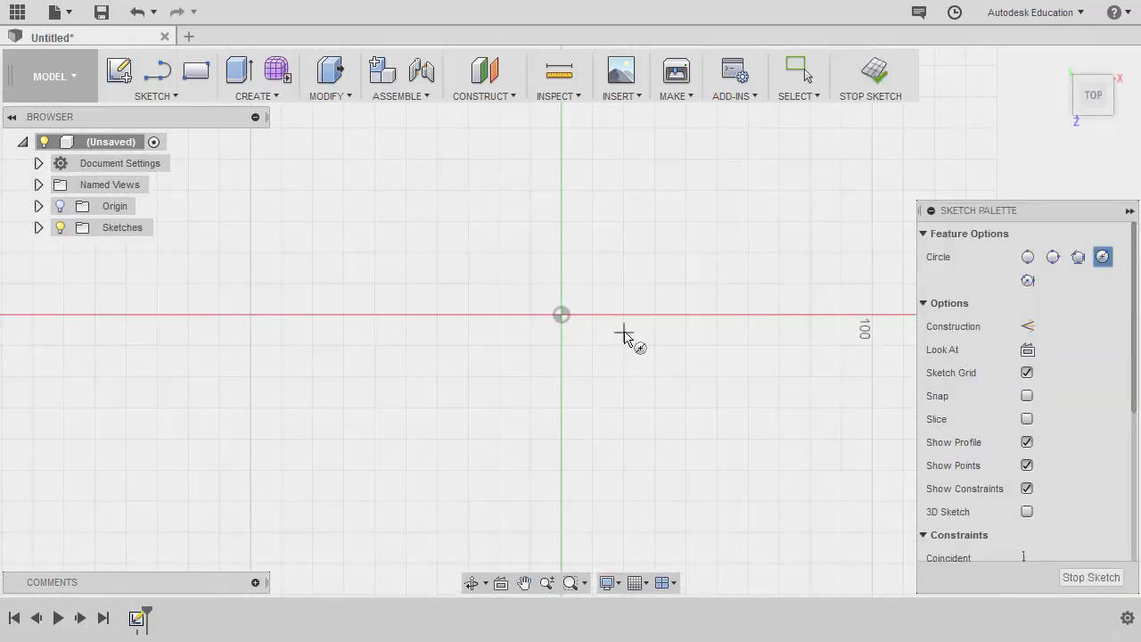
mouse_move(561, 319)
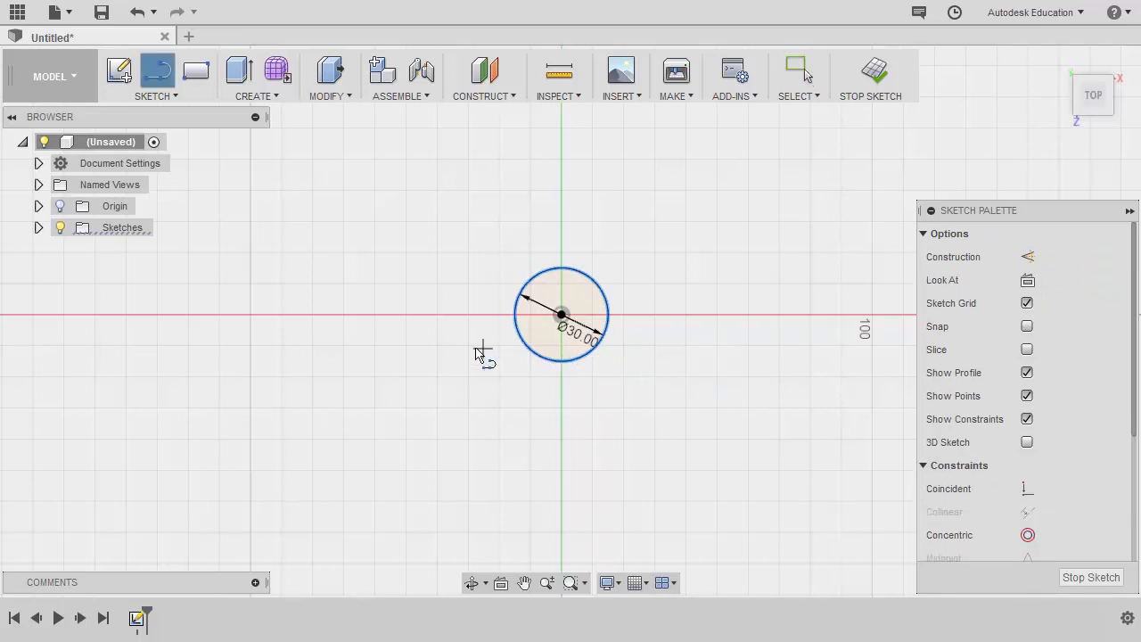
mouse_move(495, 192)
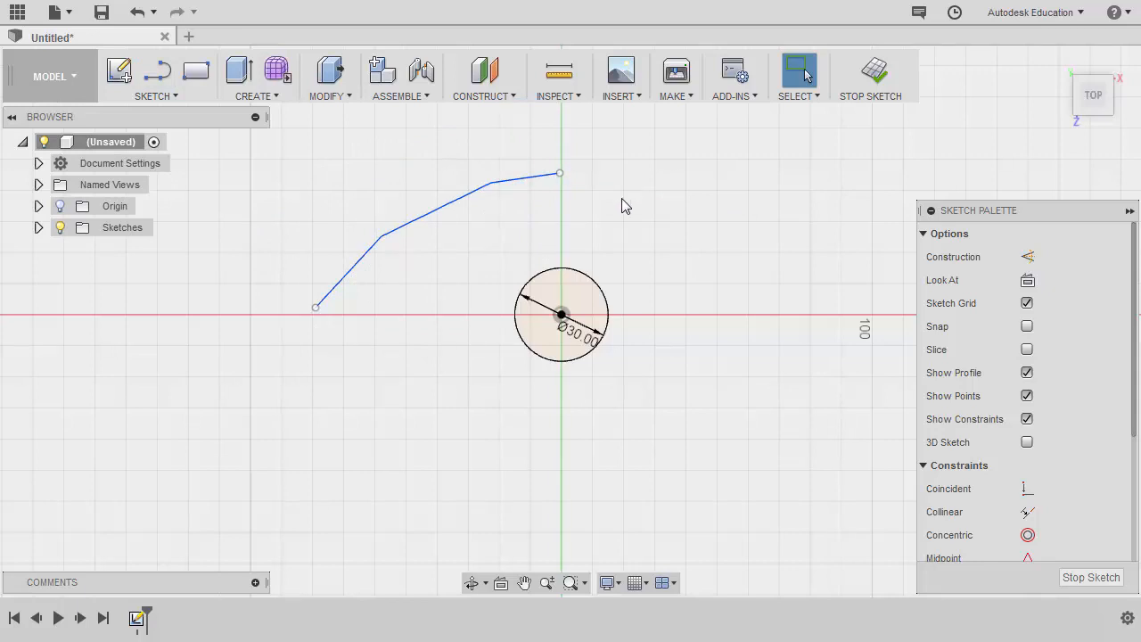
mouse_move(539, 189)
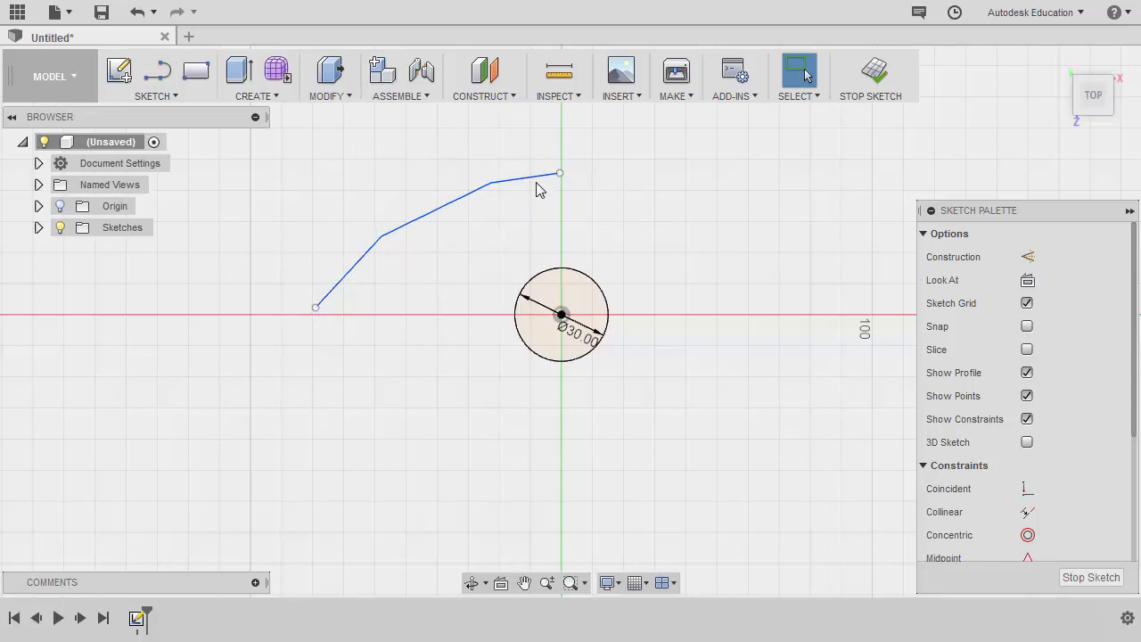
mouse_move(531, 193)
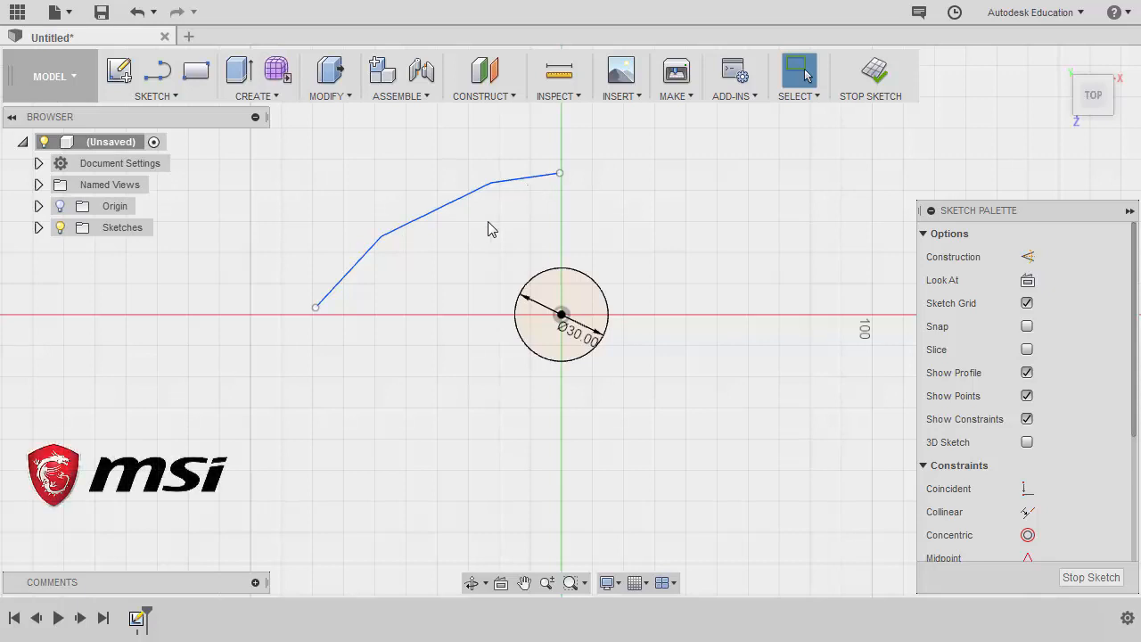
- Attach the line's top end to the vertical axis with a coincident constraint
click(561, 313)
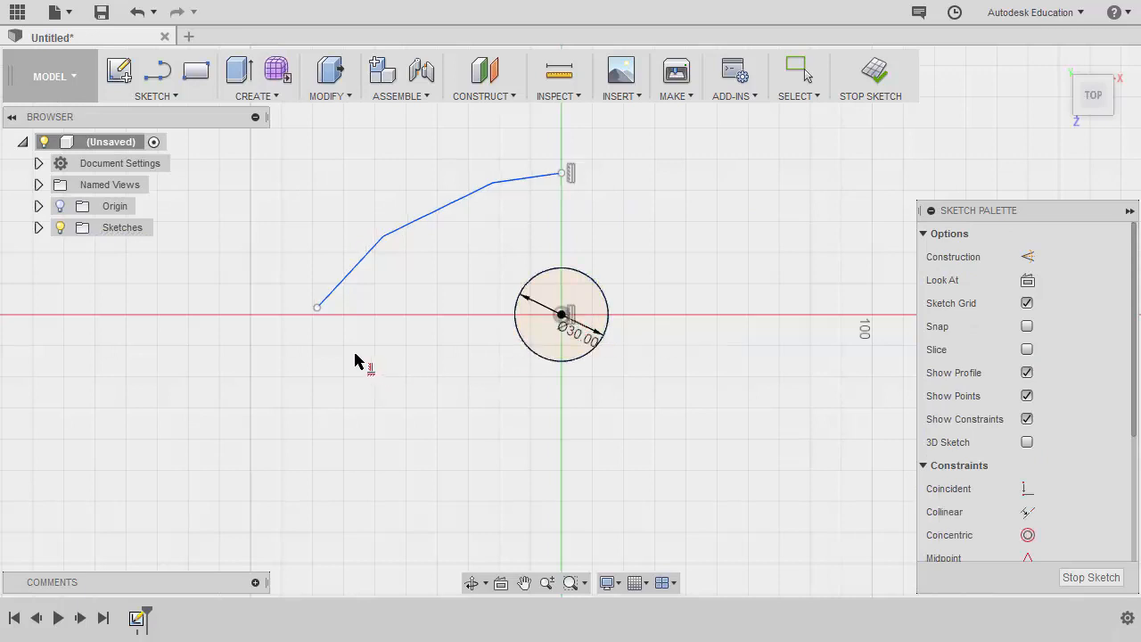
mouse_move(556, 329)
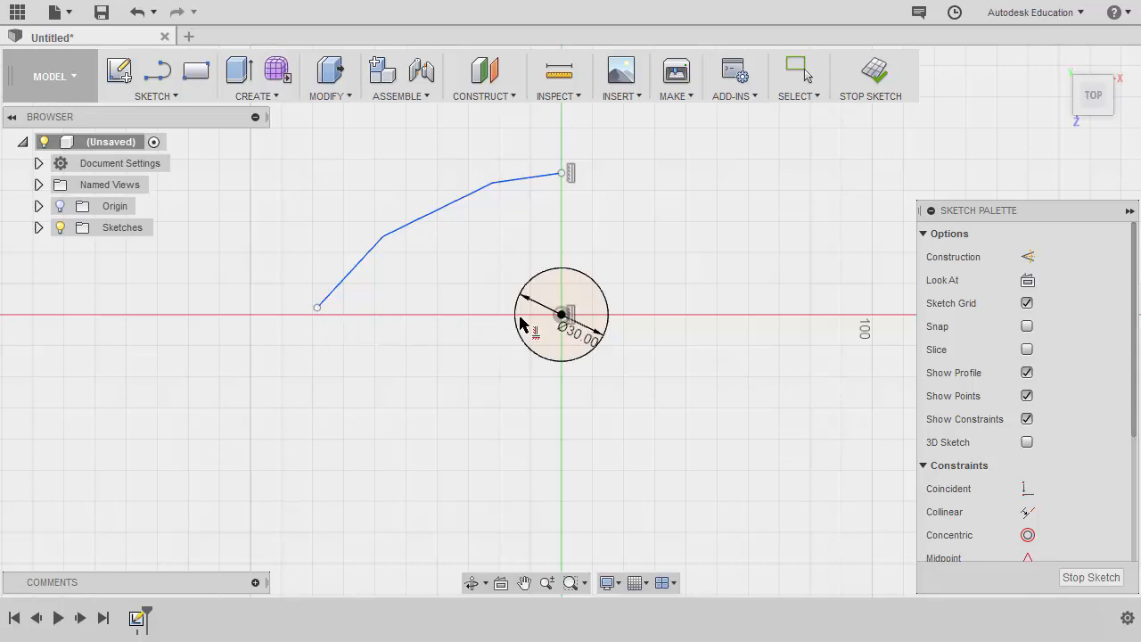
mouse_move(574, 330)
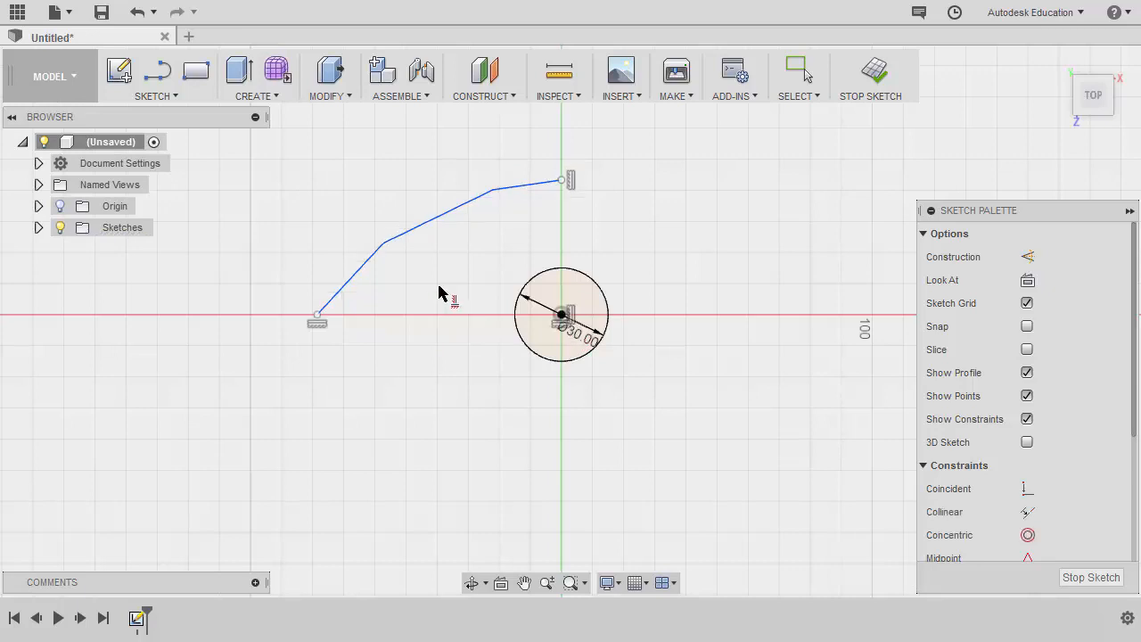
click(799, 70)
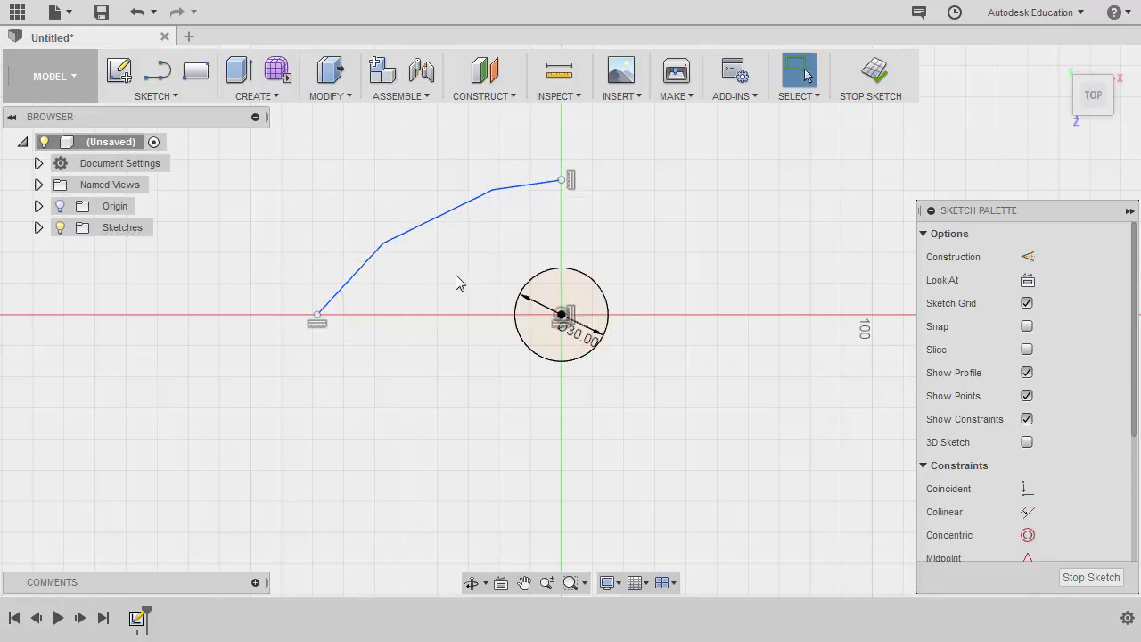
mouse_move(449, 259)
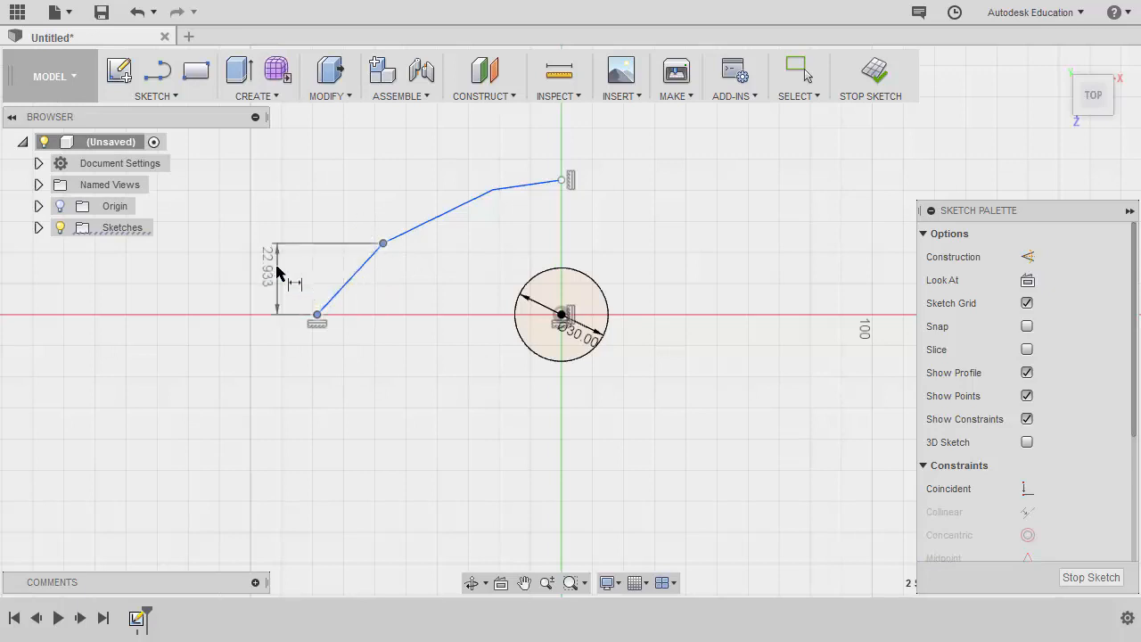
- Dimension the line corners with 20, 35, 40 mm heights and 30, 70, 110 mm widths
double_click(267, 258)
text(20)
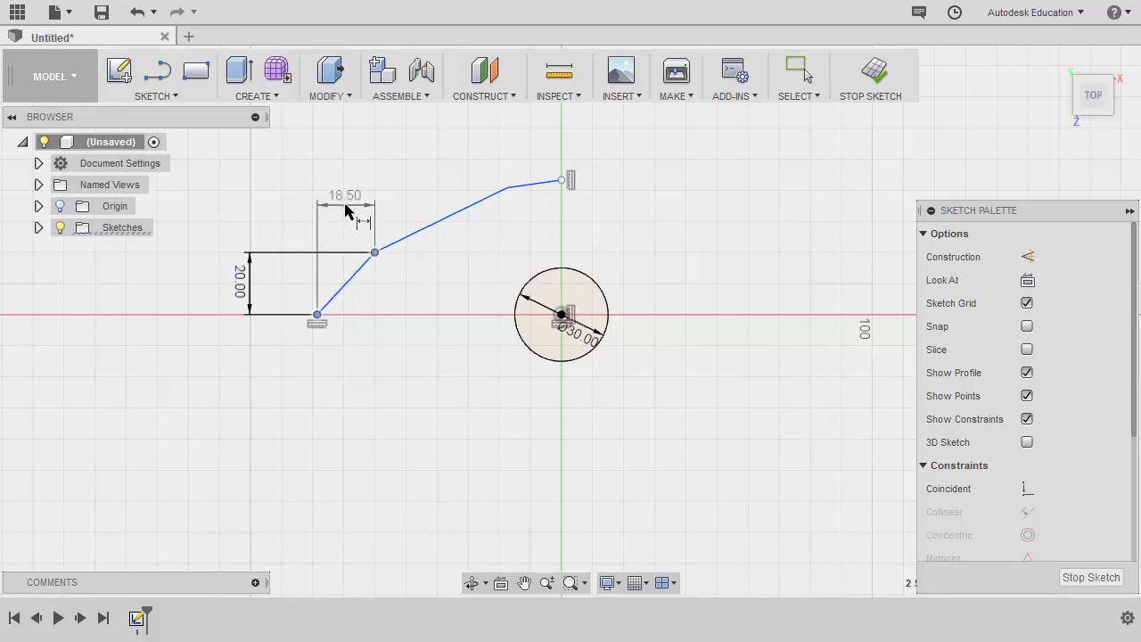
double_click(344, 194)
text(30)
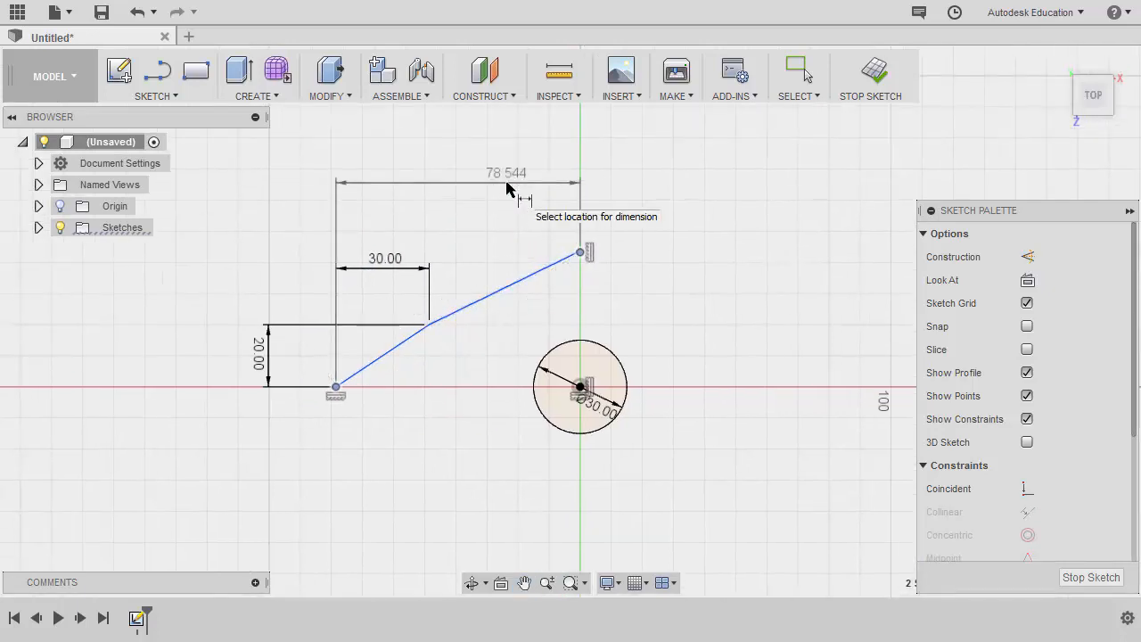
click(189, 36)
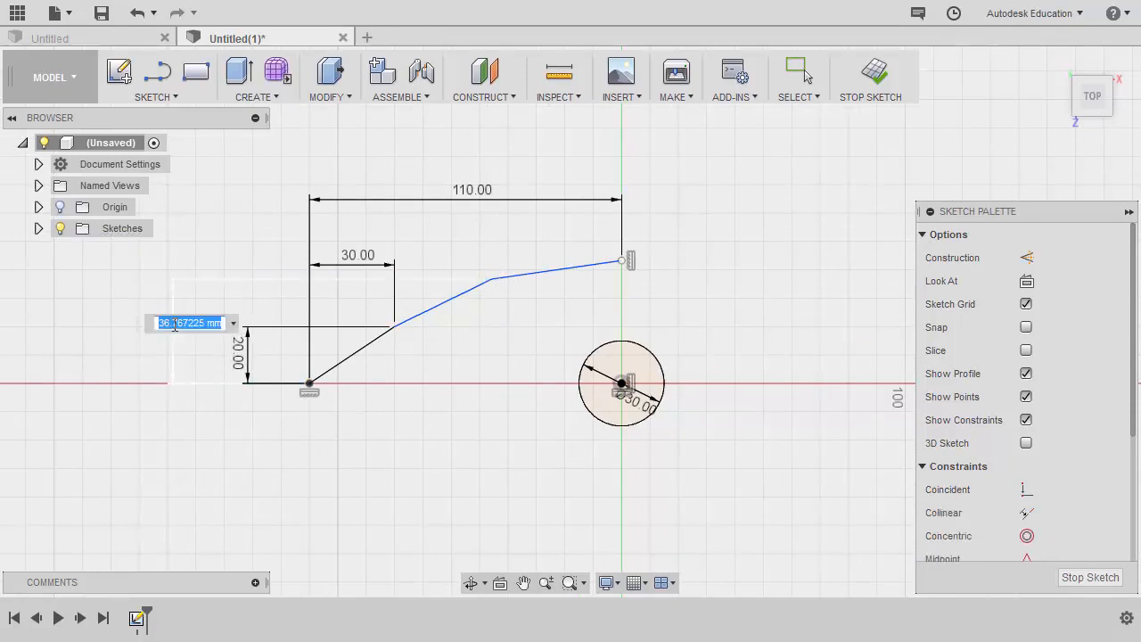
text(35)
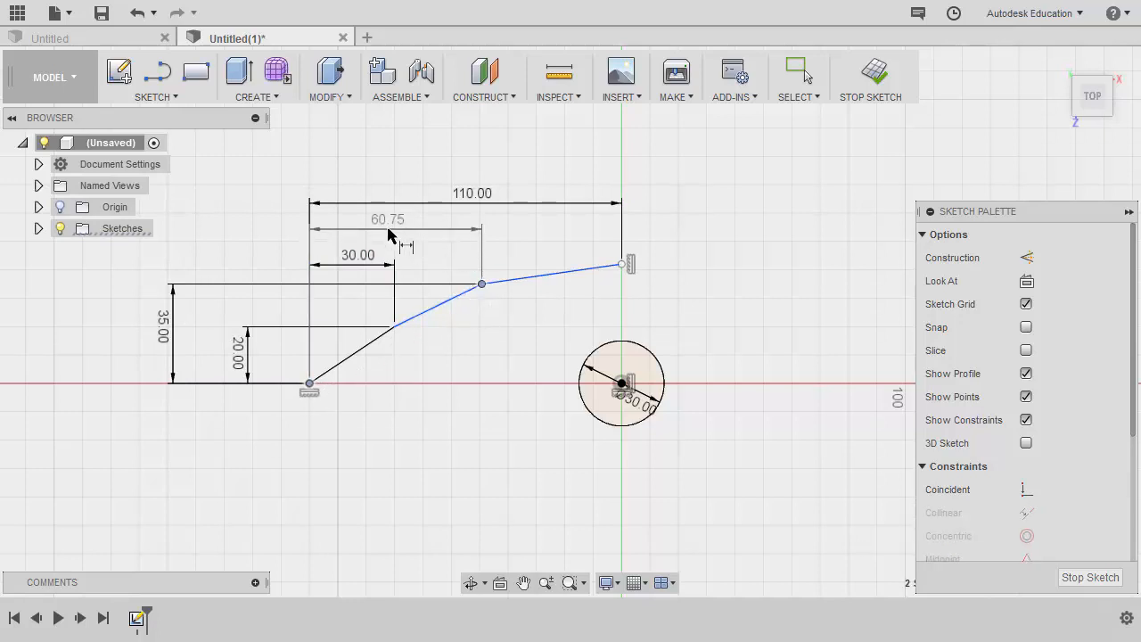
double_click(388, 219)
text(70)
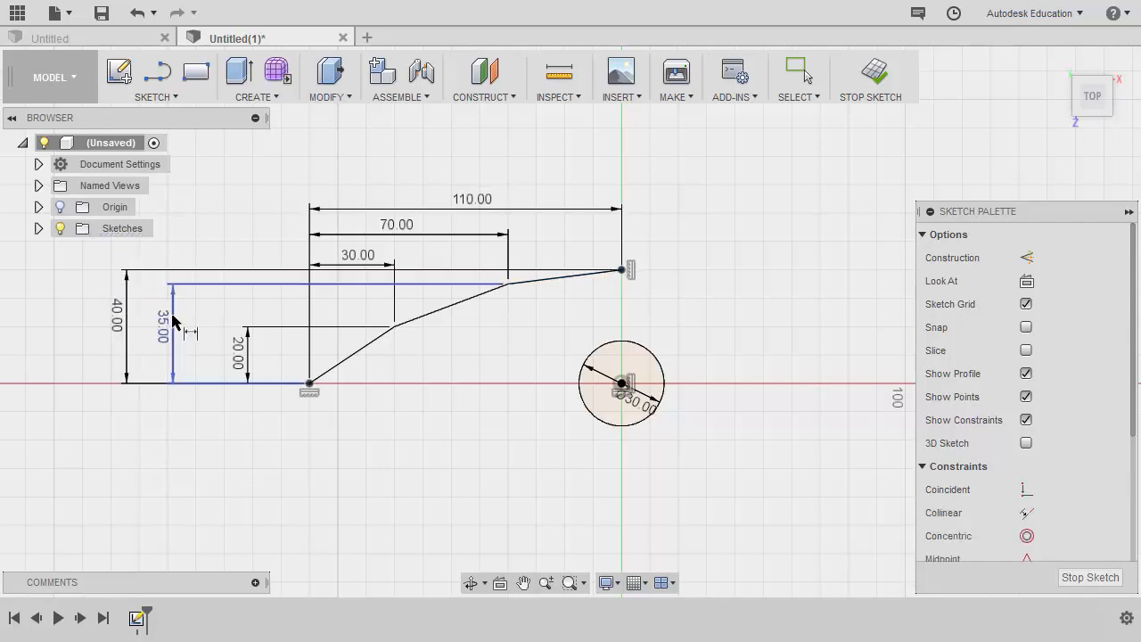
click(472, 211)
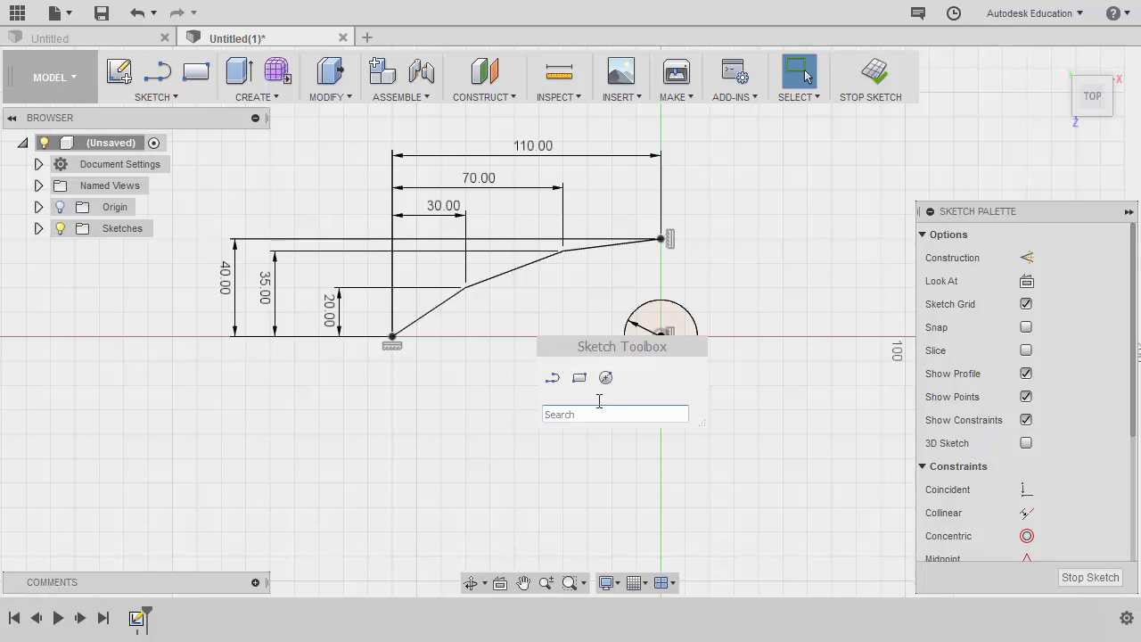
- Start the arc command via the toolbox search
text(a)
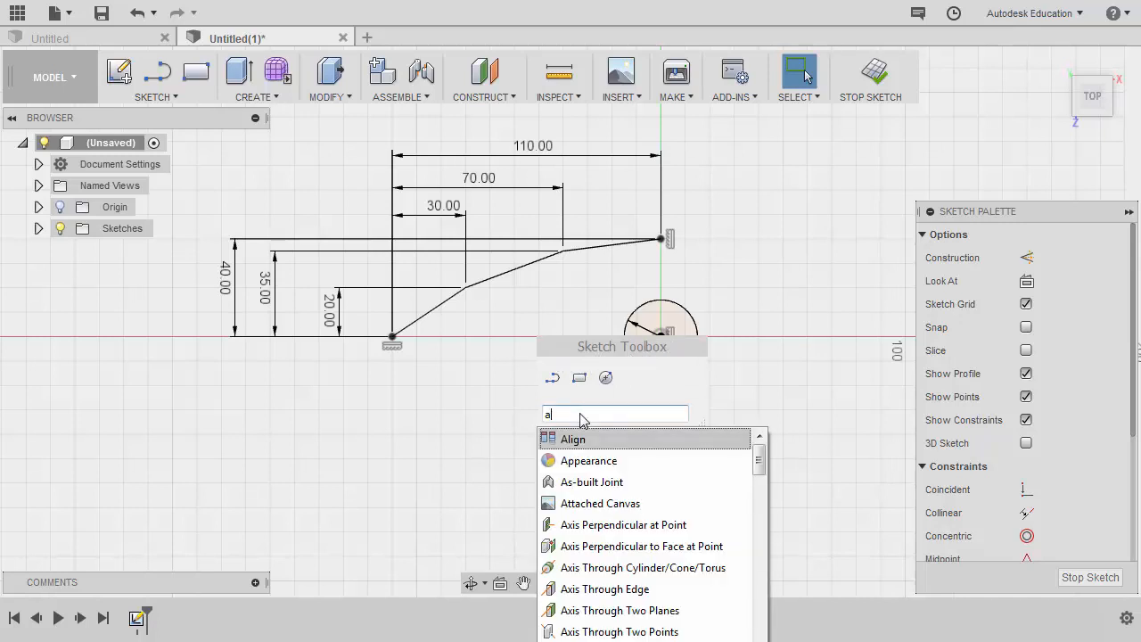
text(rc)
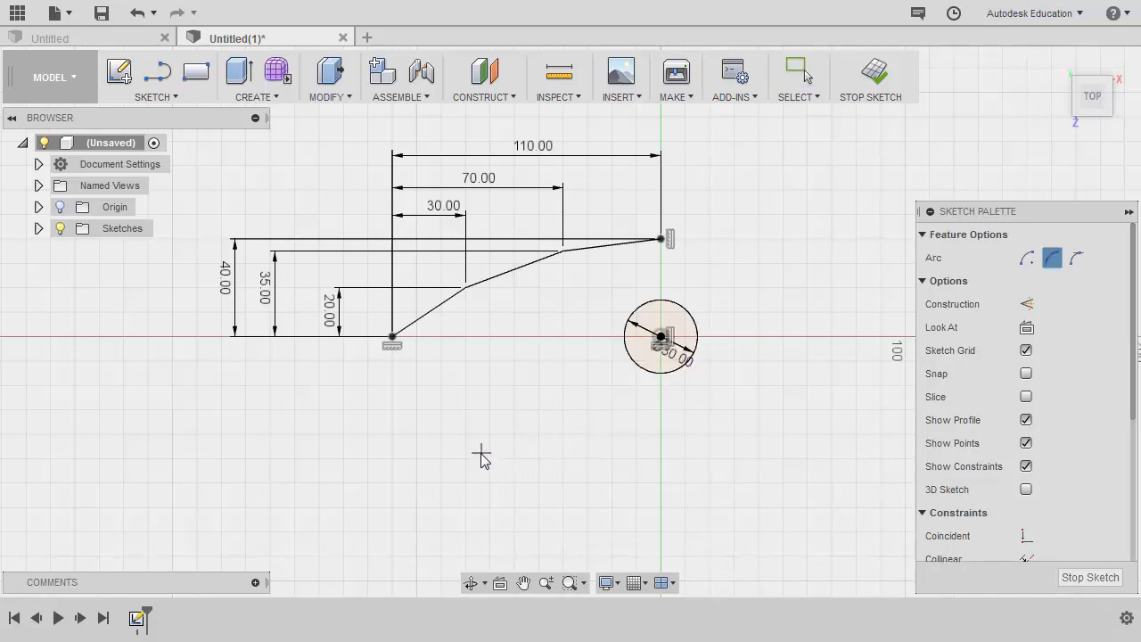
mouse_move(403, 385)
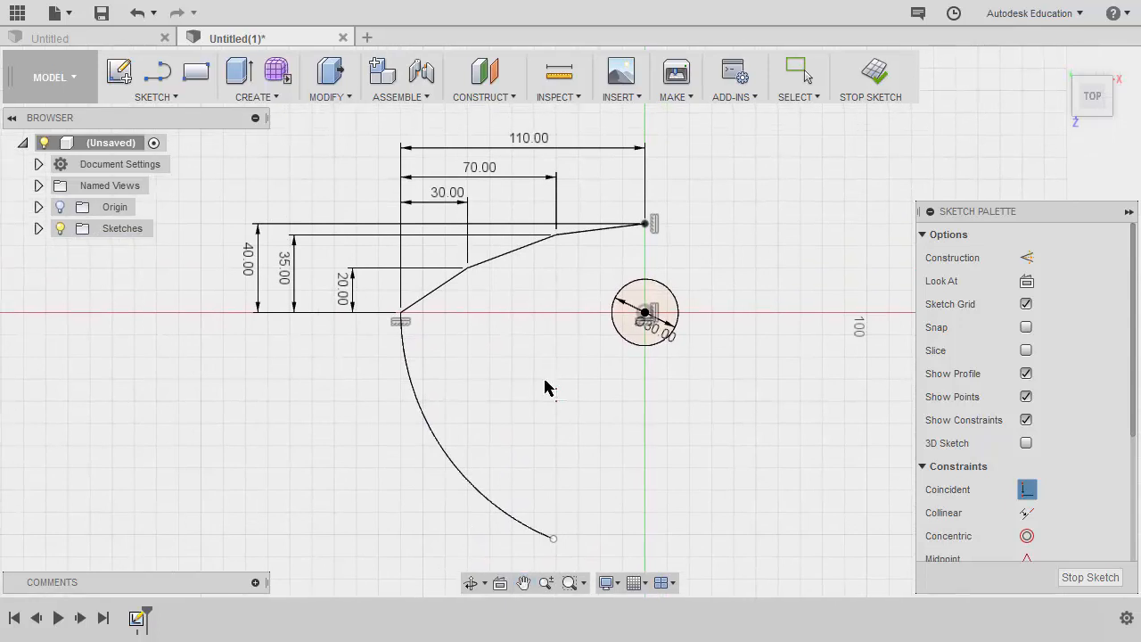
mouse_move(559, 374)
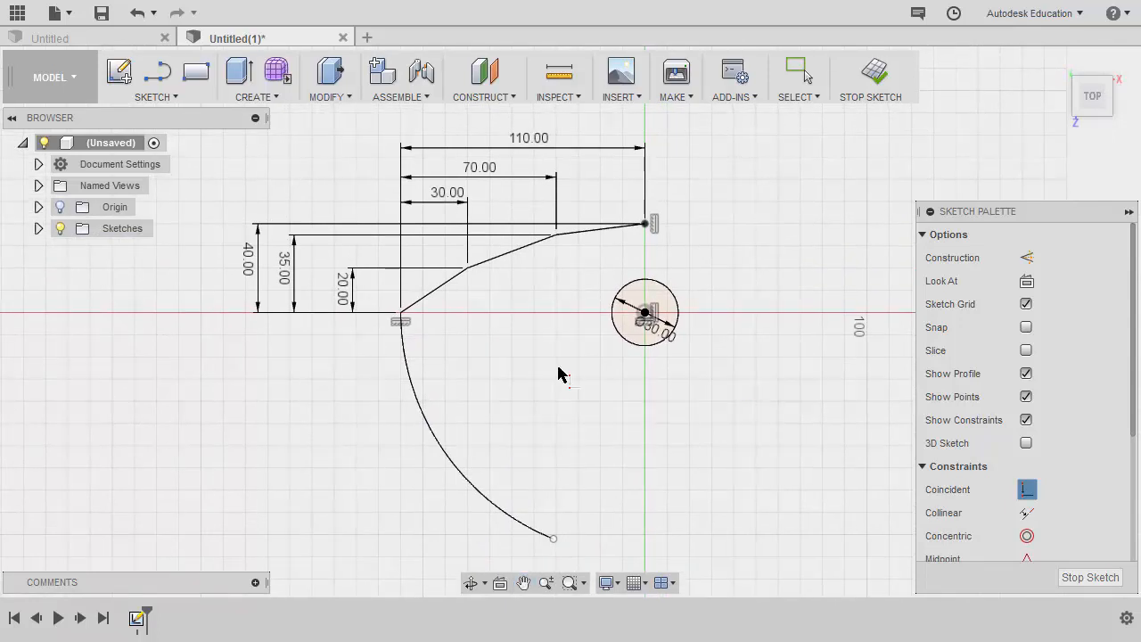
mouse_move(457, 425)
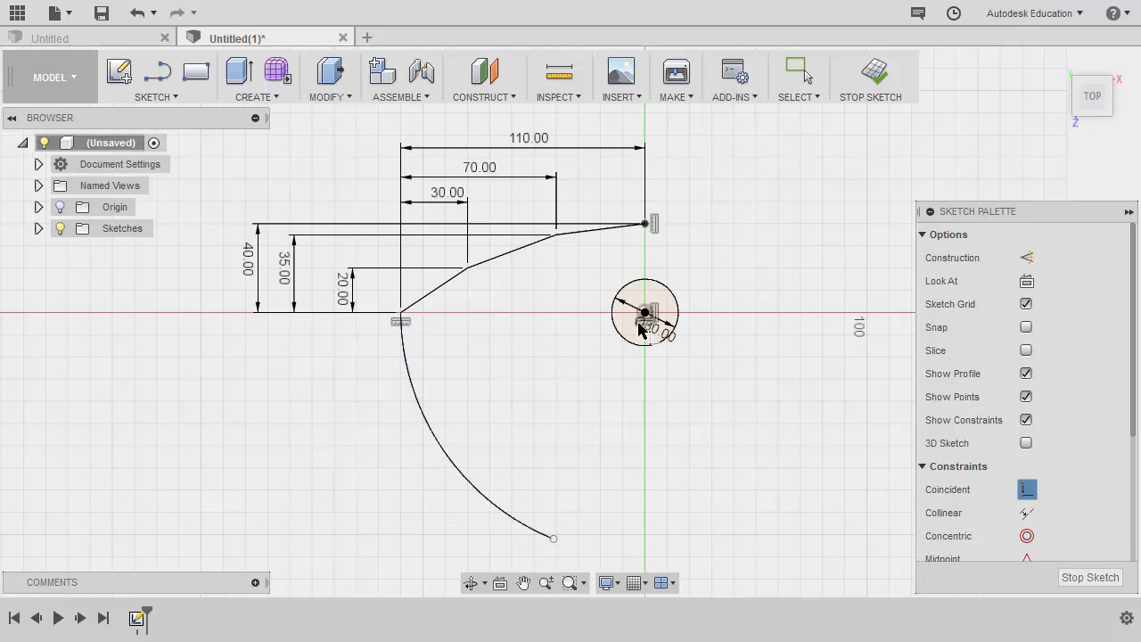
mouse_move(534, 143)
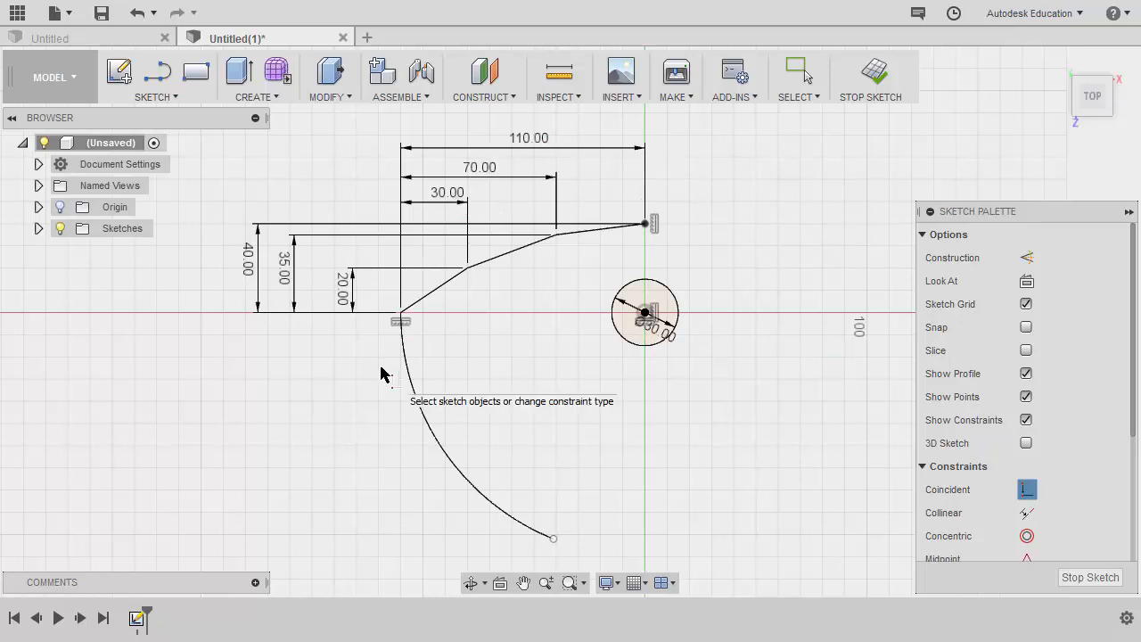
mouse_move(579, 492)
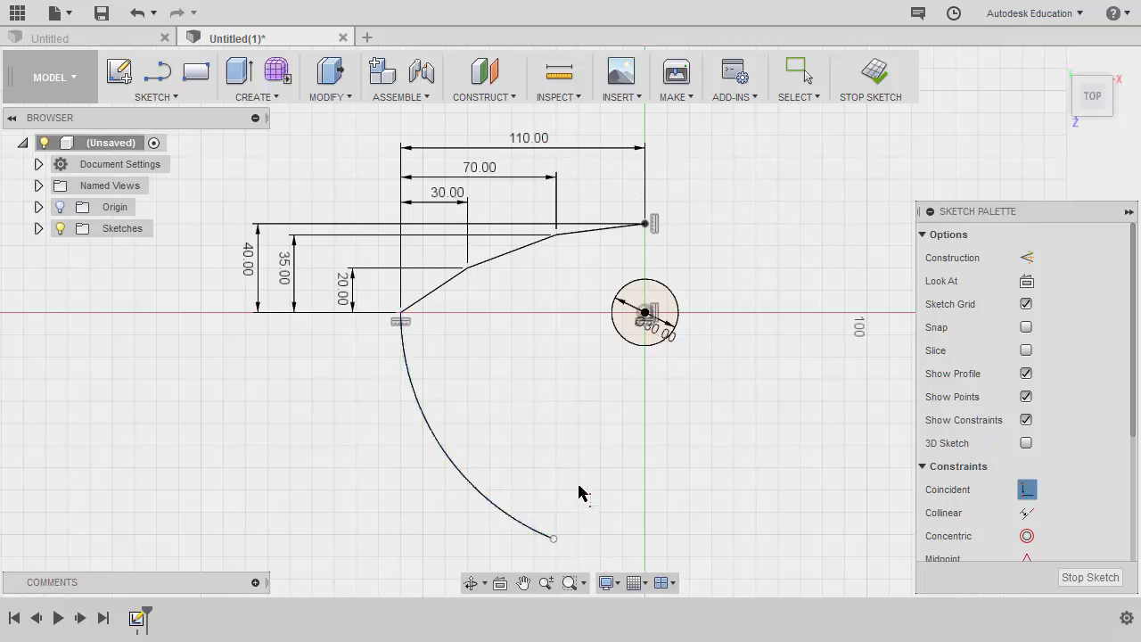
mouse_move(461, 428)
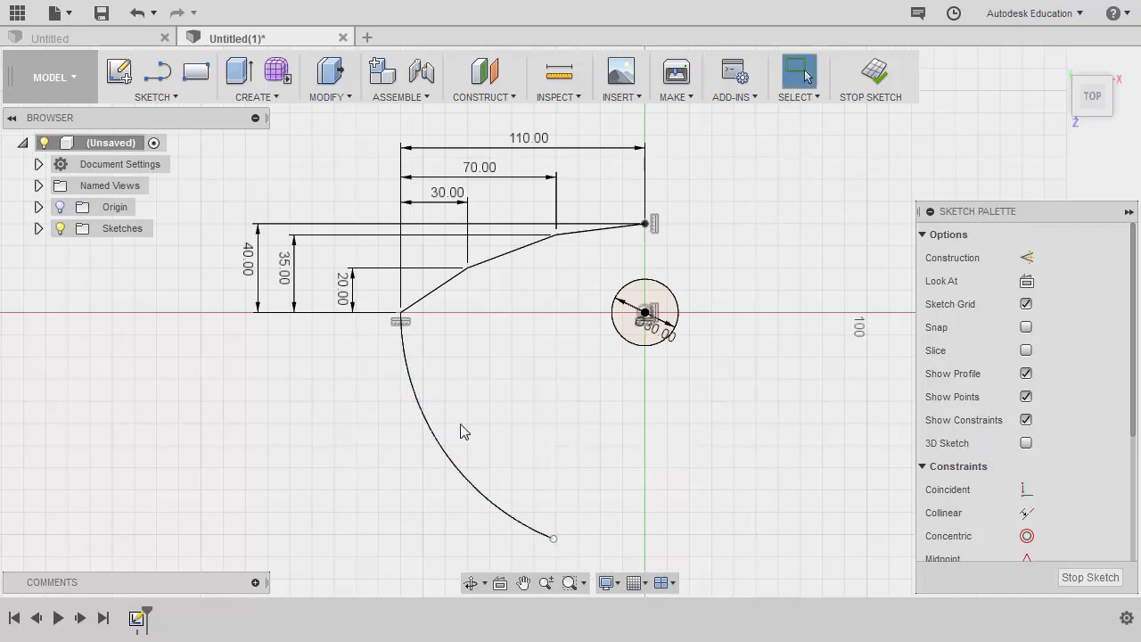
mouse_move(485, 441)
text(a)
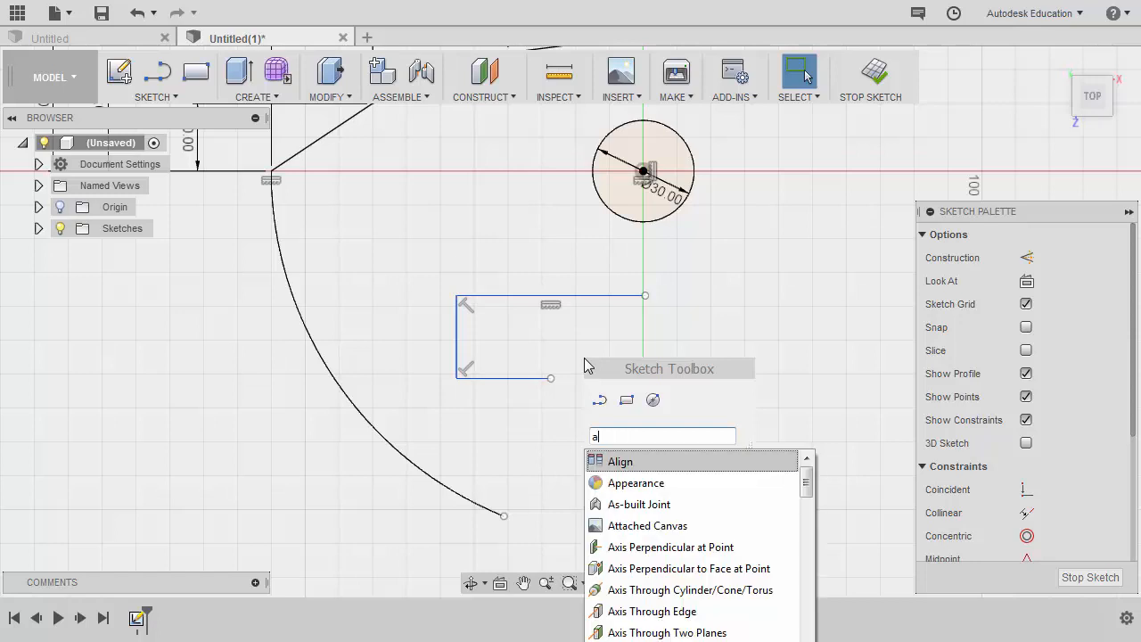
- Start the arc command to draw the slot's notch and lower arc
text(rc)
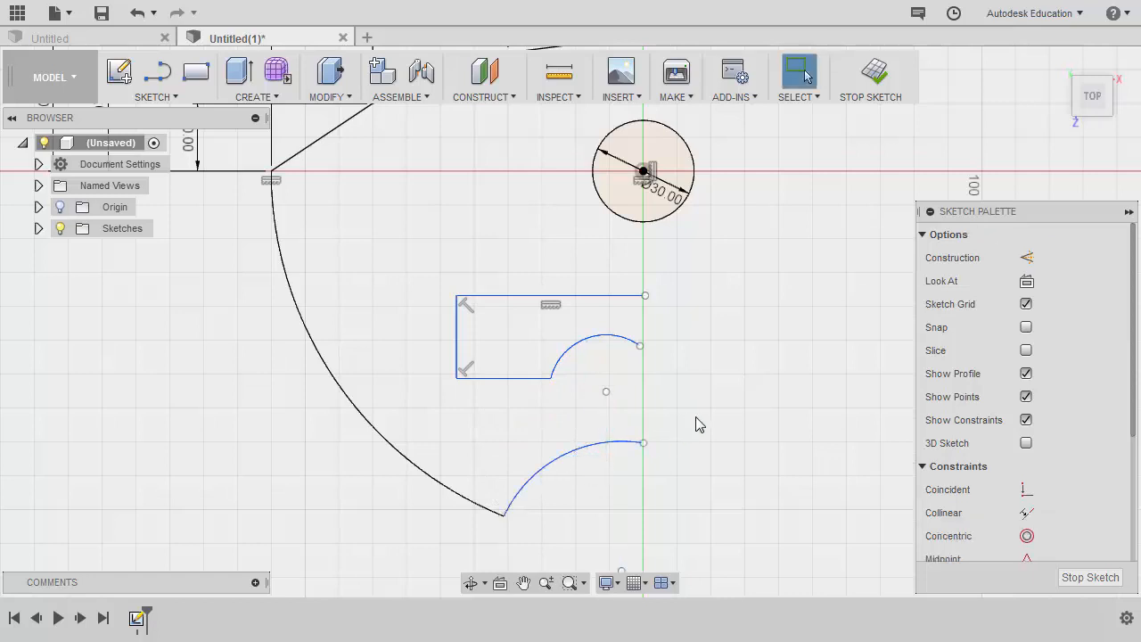
mouse_move(699, 367)
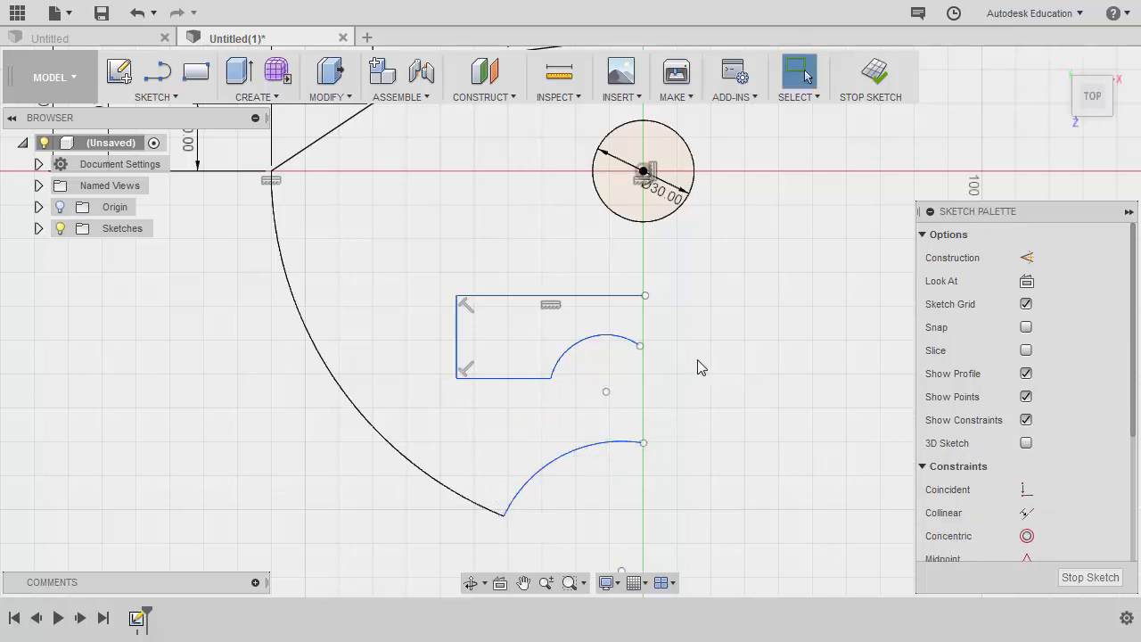
mouse_move(513, 296)
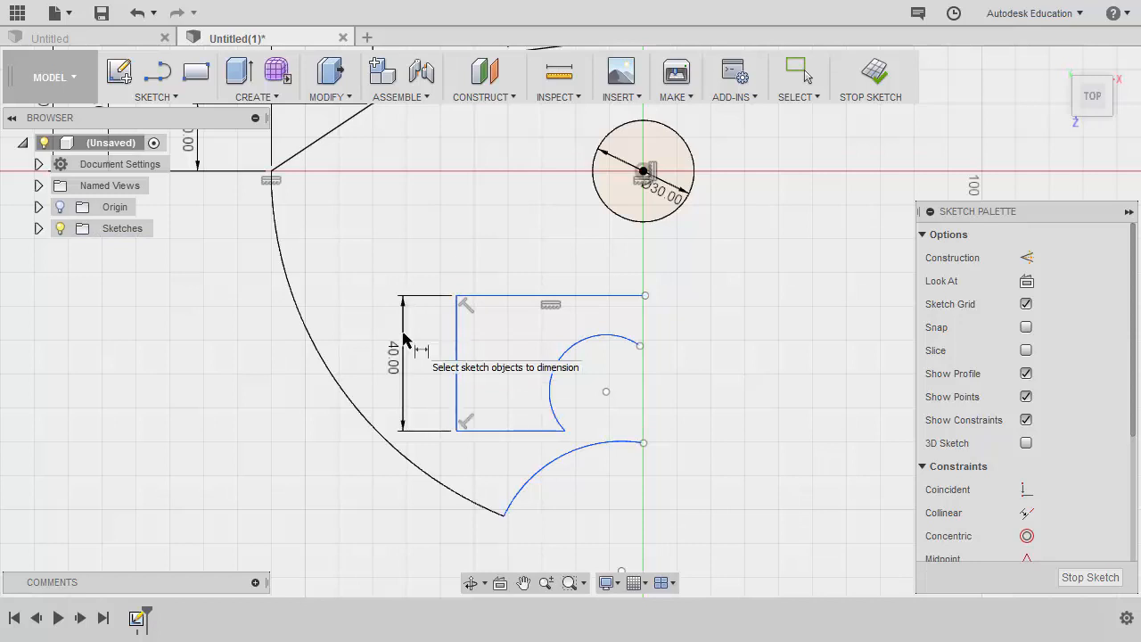
mouse_move(520, 336)
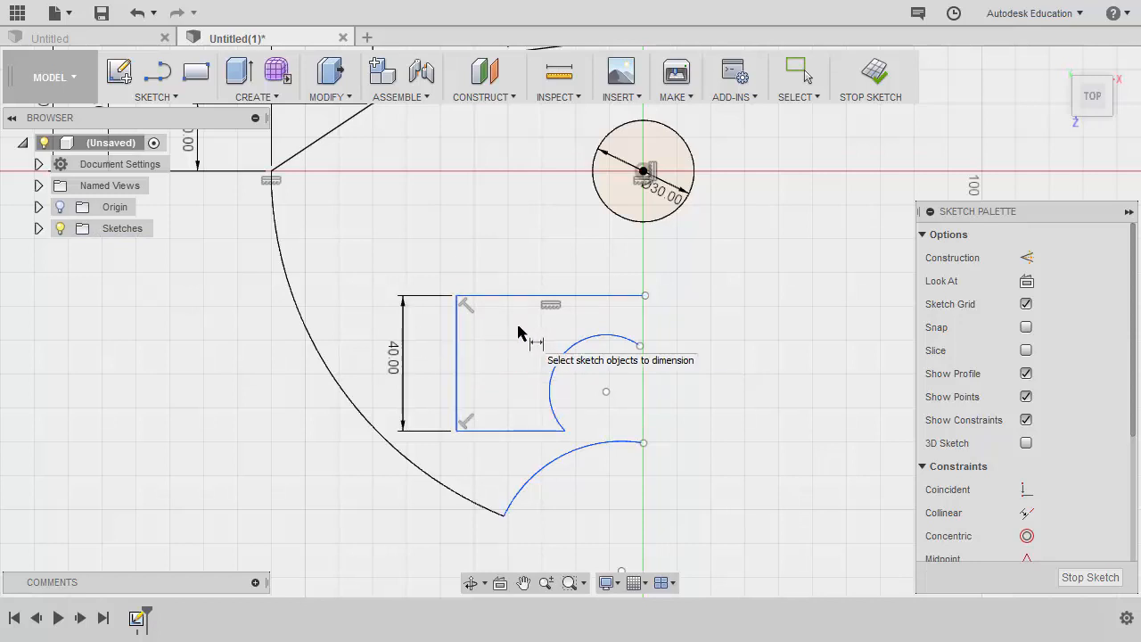
mouse_move(729, 376)
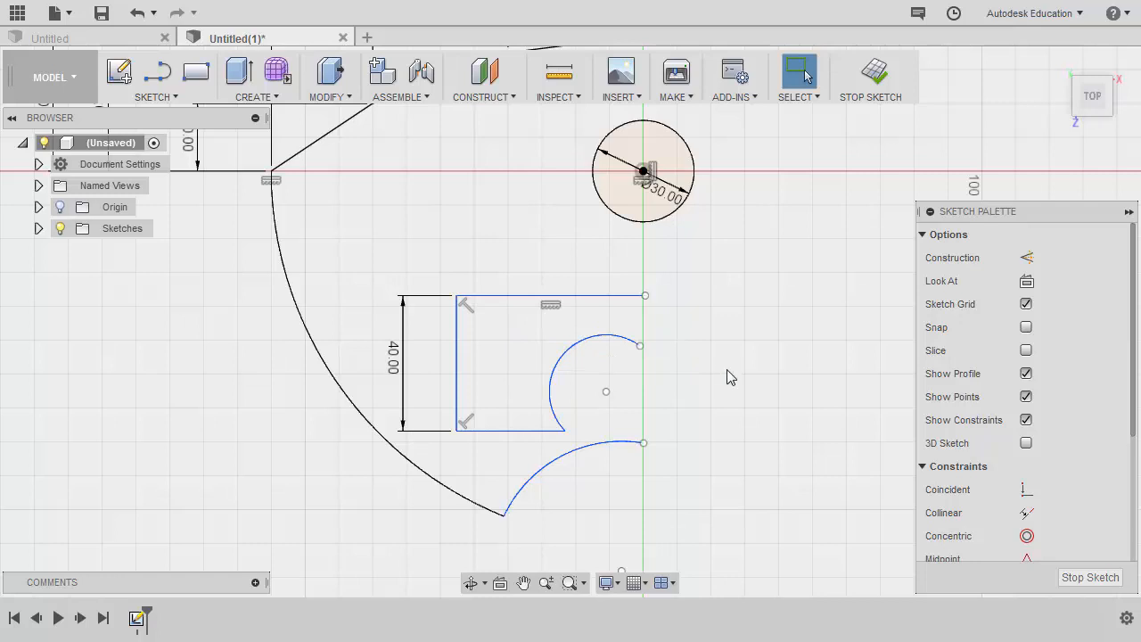
- Zoom out to reach the slot for its 40 mm height and R20 notch dimensions
scroll(down, 3)
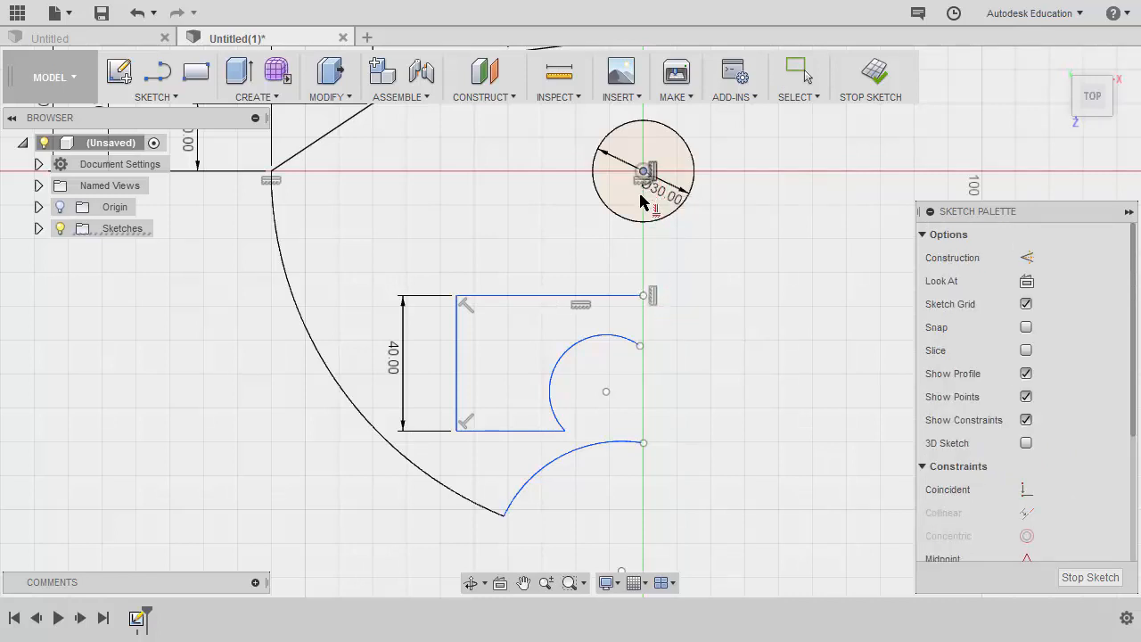
mouse_move(646, 356)
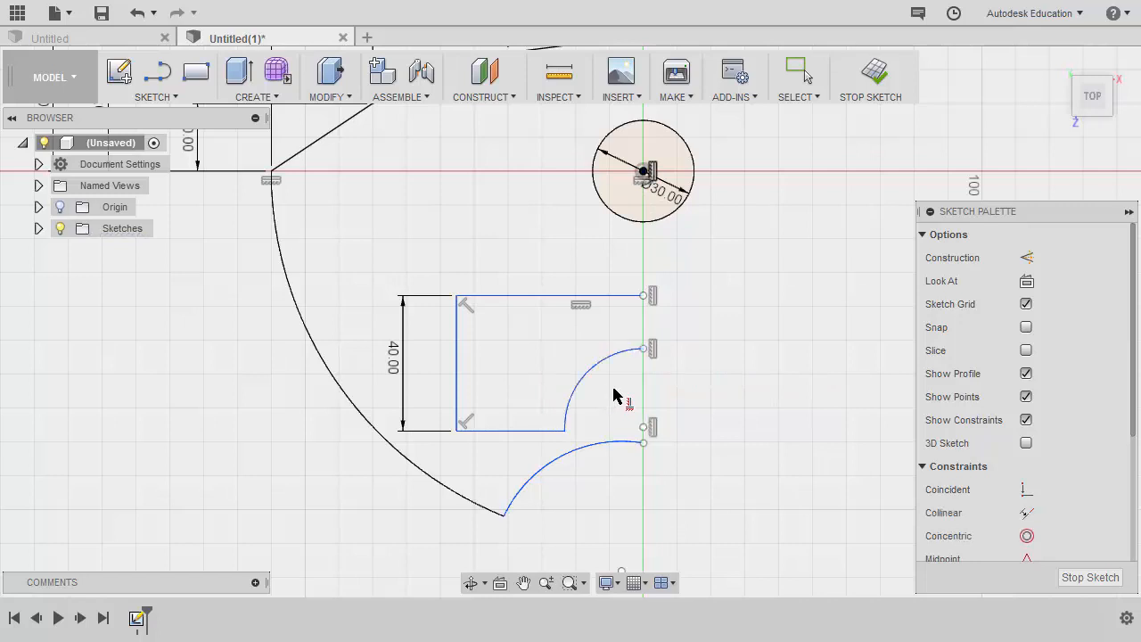
mouse_move(567, 437)
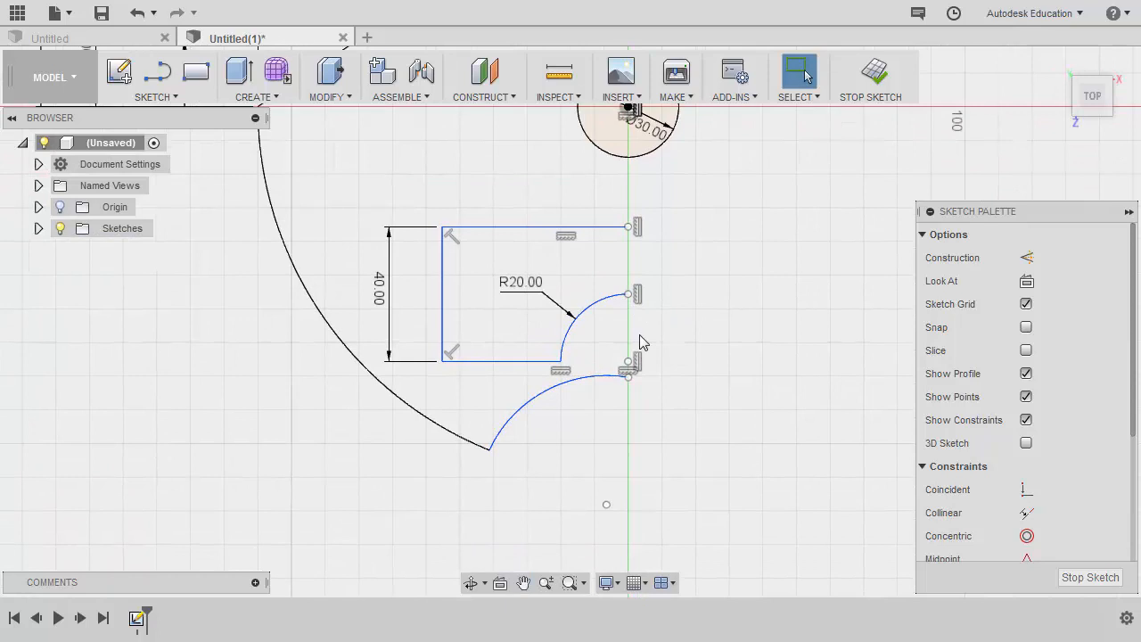
mouse_move(834, 435)
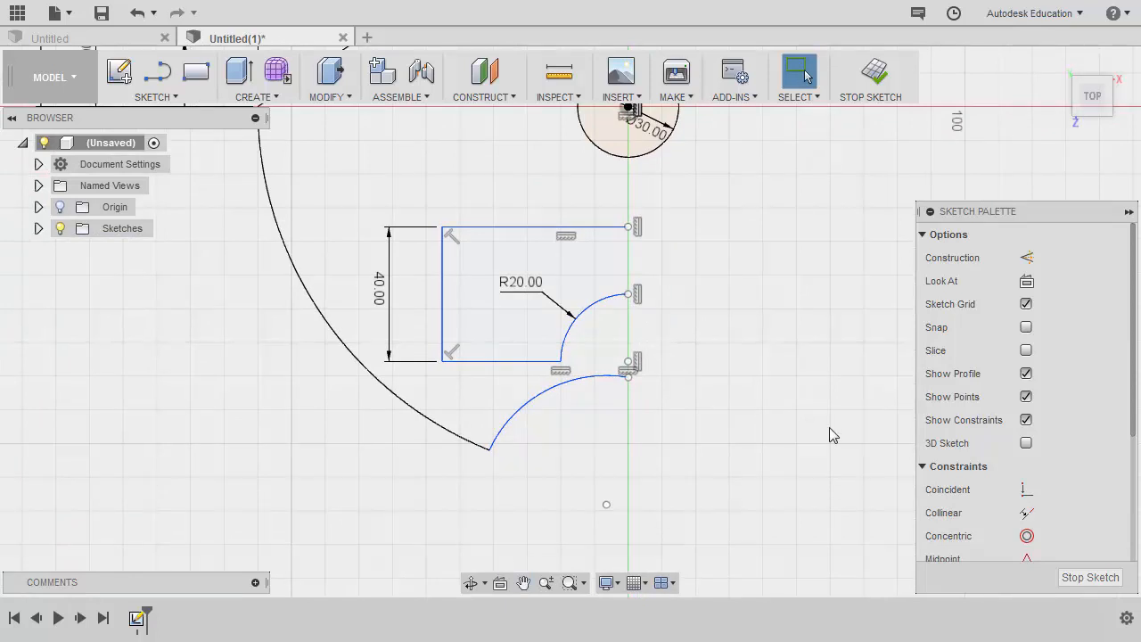
scroll(down, 3)
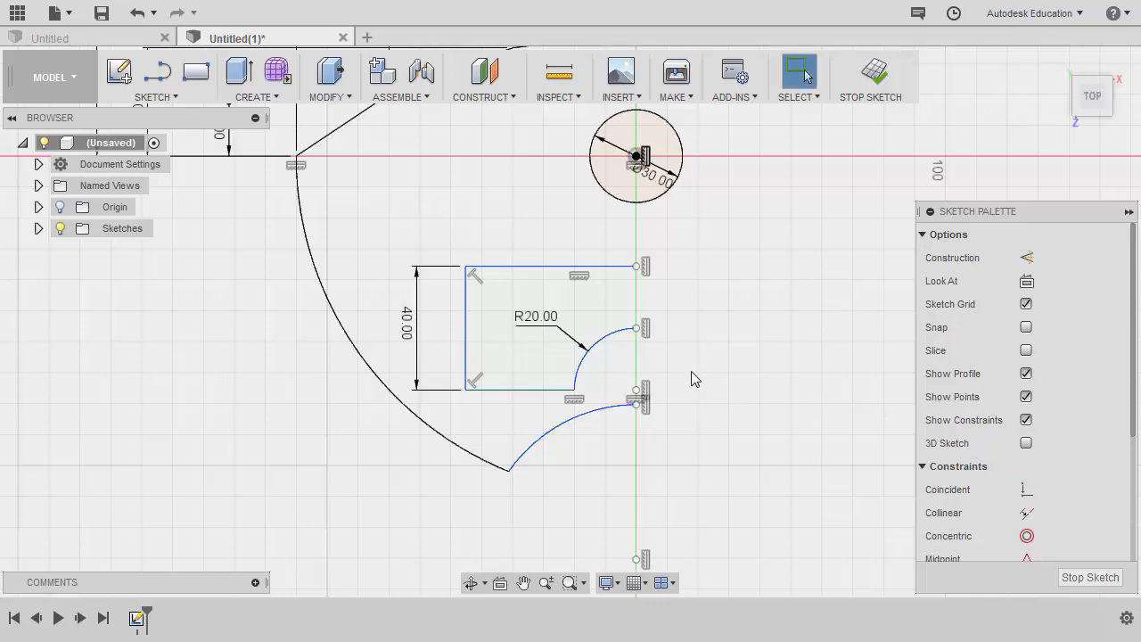
- Set the lower arc radius to 30 mm and its 70 mm horizontal position
scroll(down, 3)
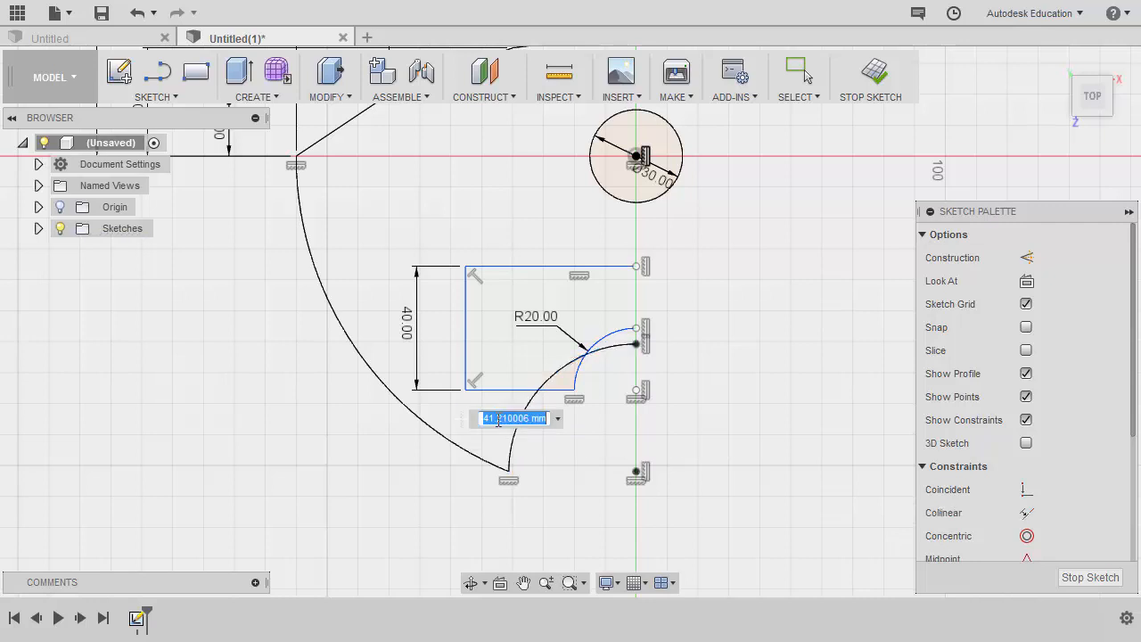
text(30)
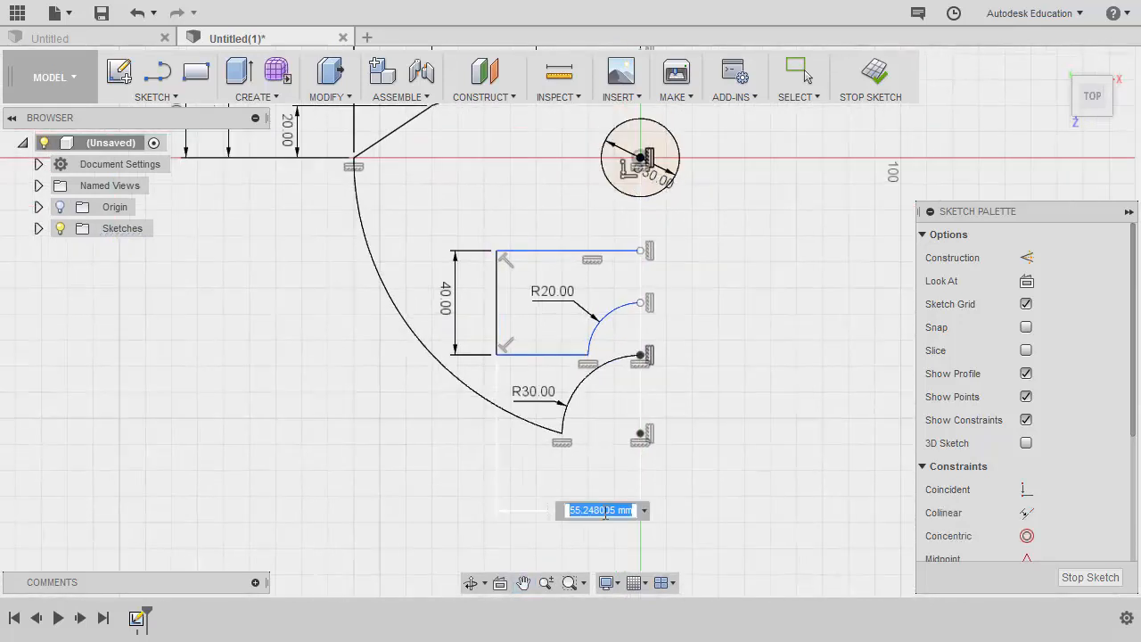
text(70)
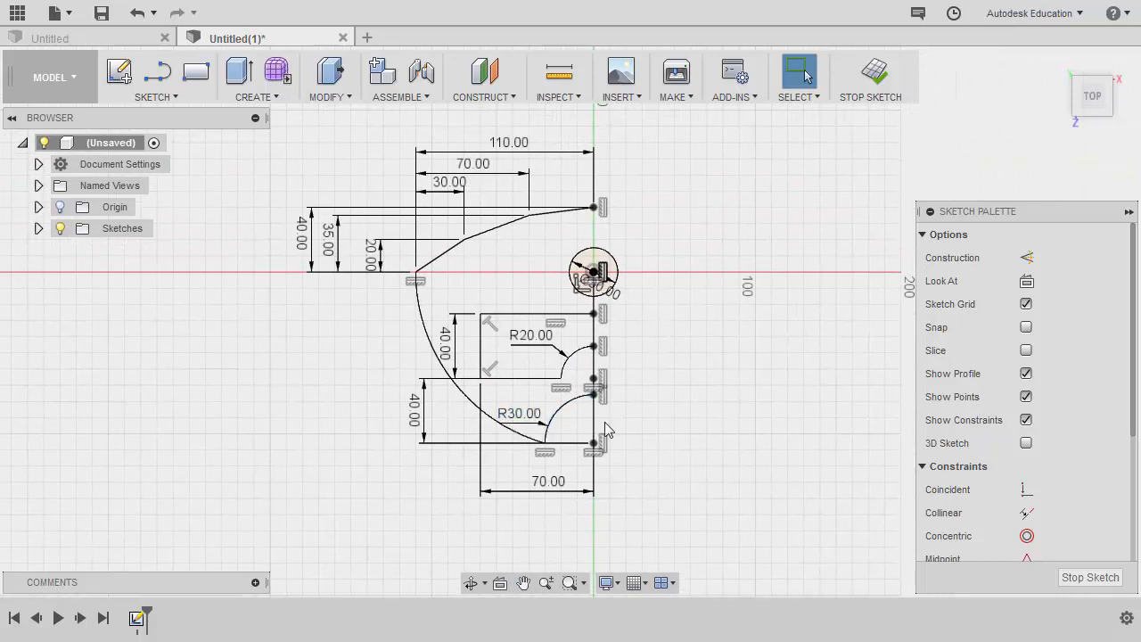
mouse_move(639, 447)
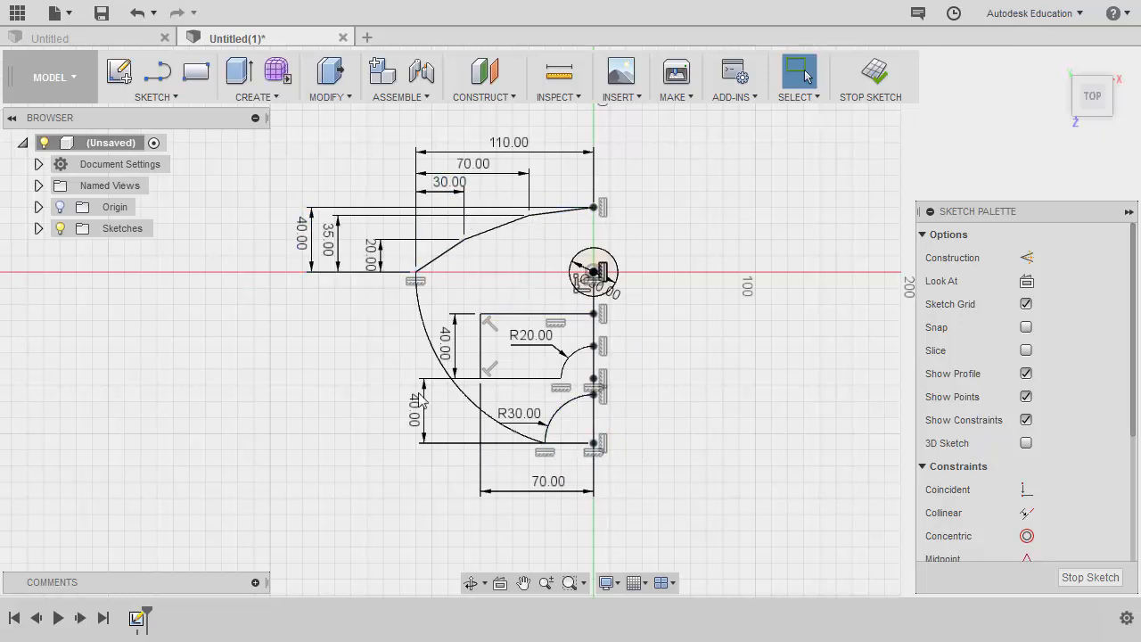
mouse_move(425, 474)
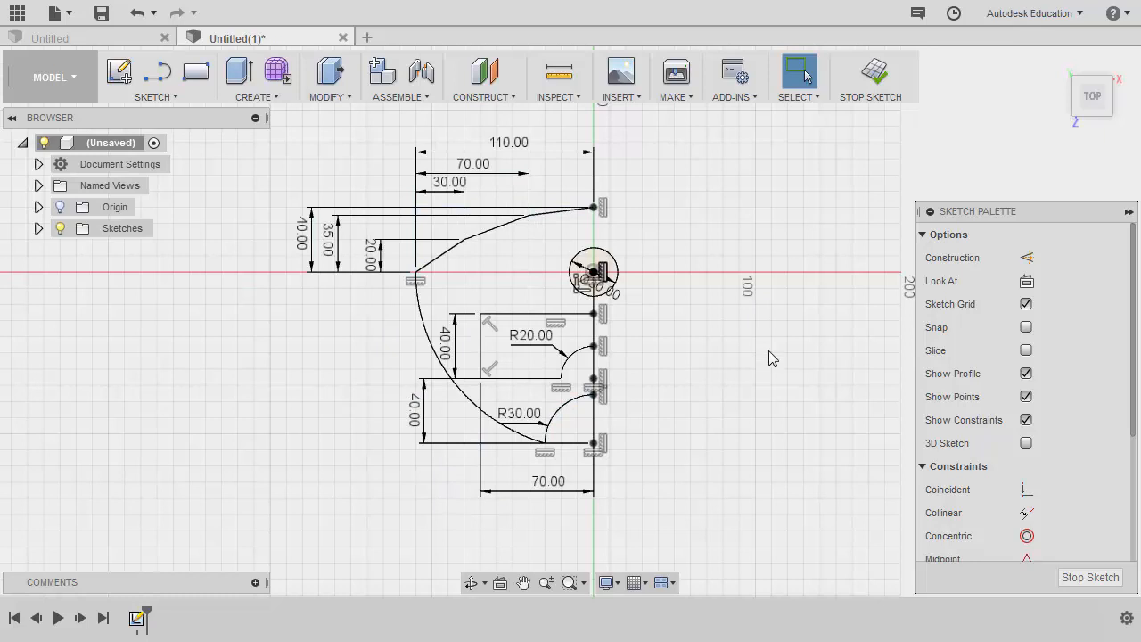
mouse_move(658, 224)
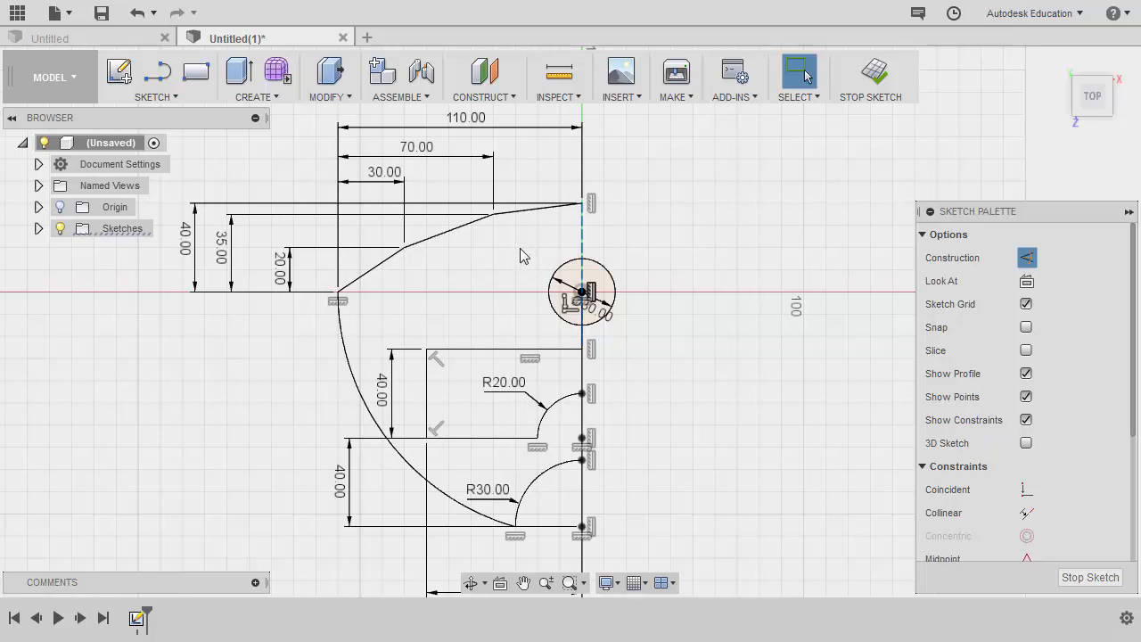
- Mirror the half-outline curves, including the large outer arc, across the vertical centre line
click(157, 78)
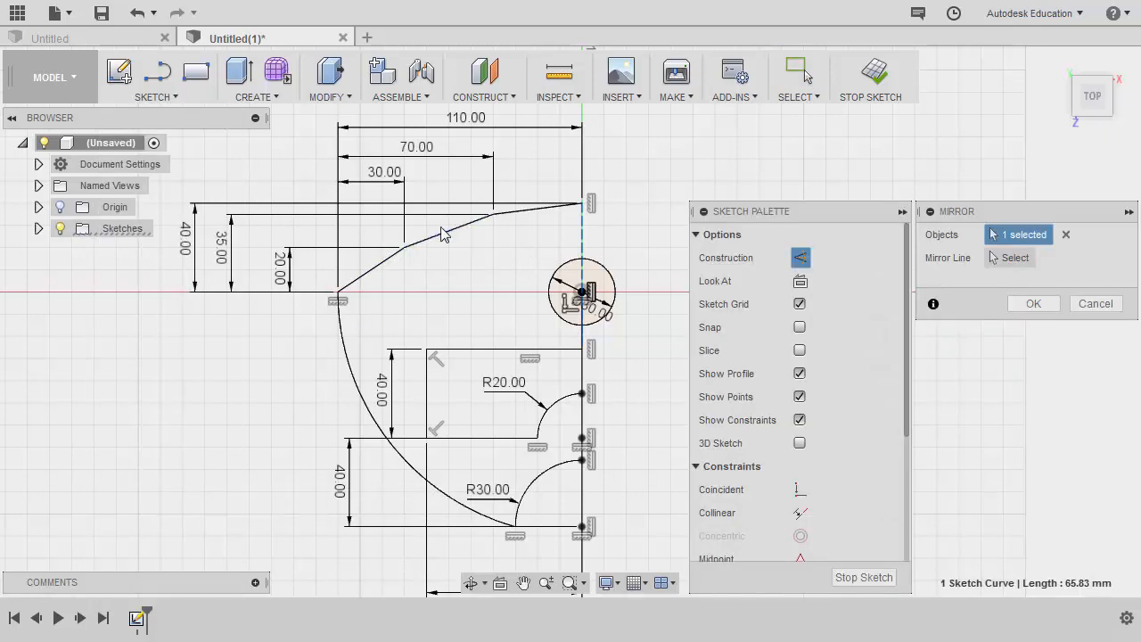
mouse_move(797, 71)
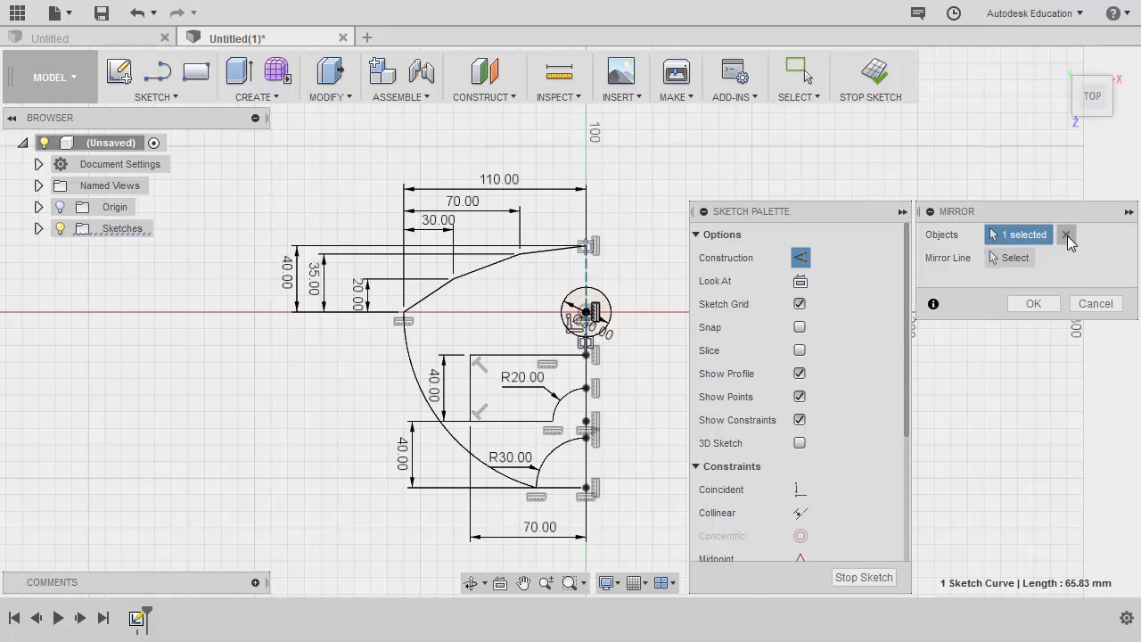
click(1066, 233)
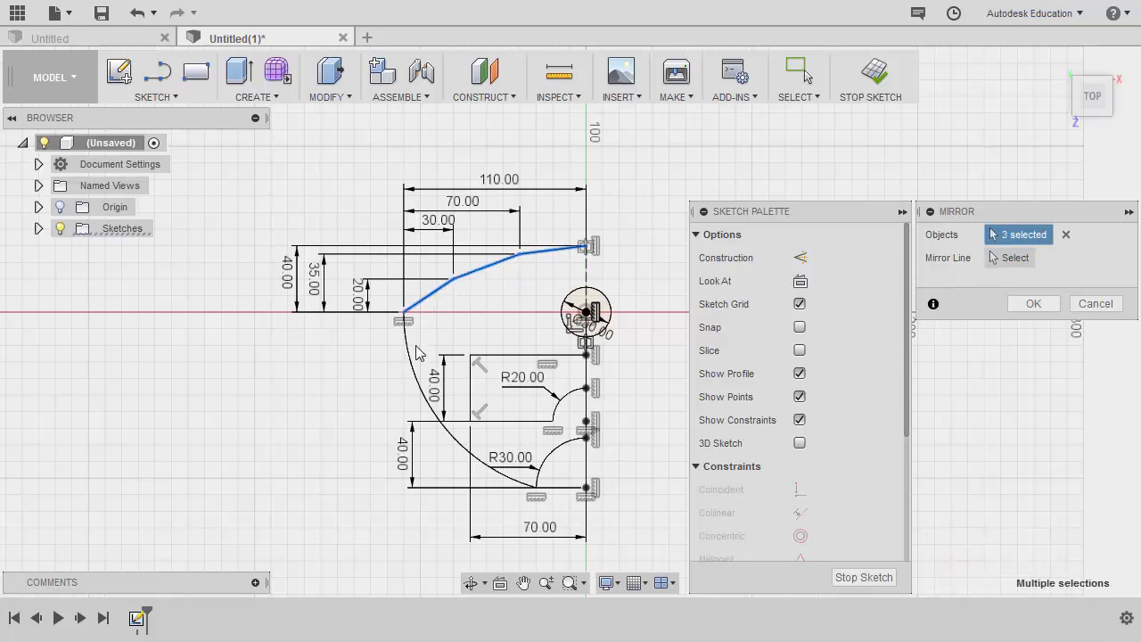
click(532, 421)
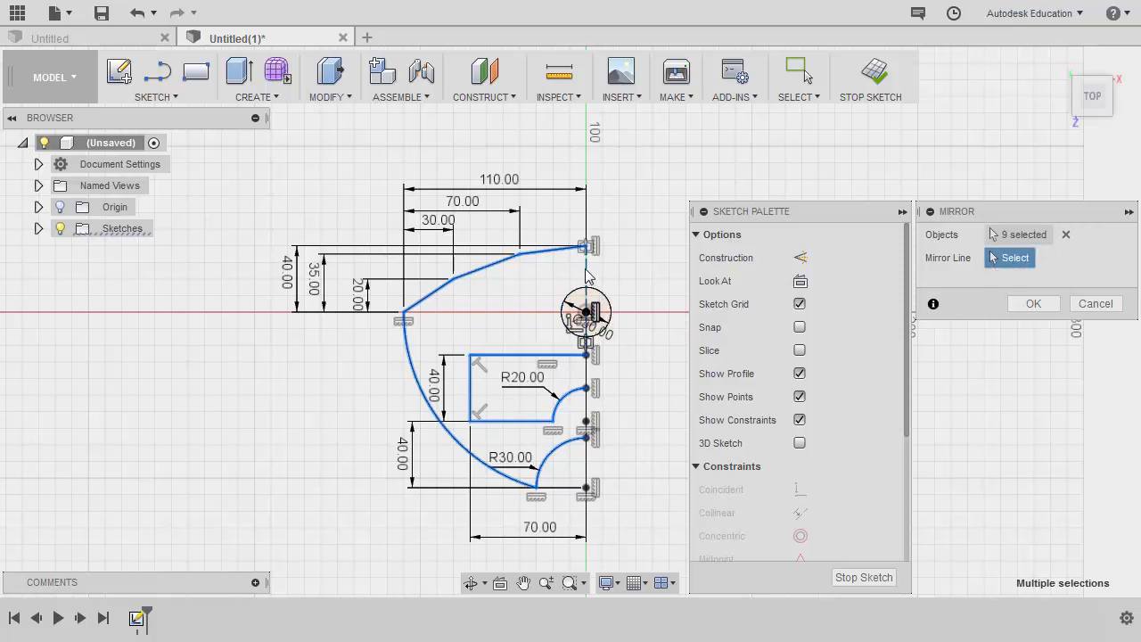
click(589, 268)
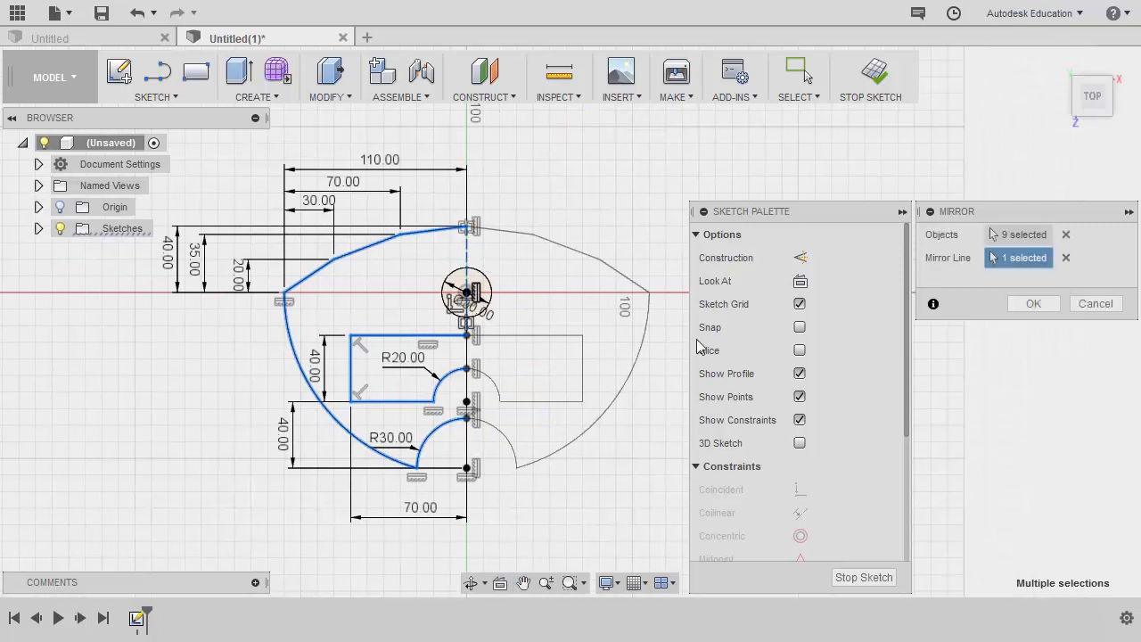
click(1034, 303)
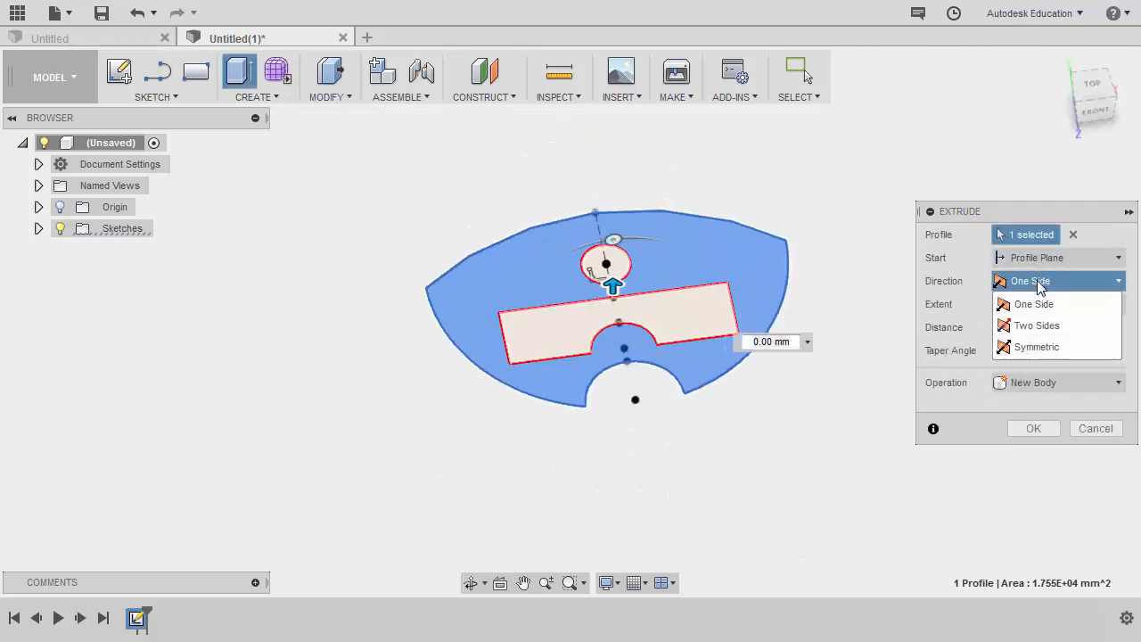
- Extrude the profile symmetrically 5 mm into a solid plate
click(1038, 346)
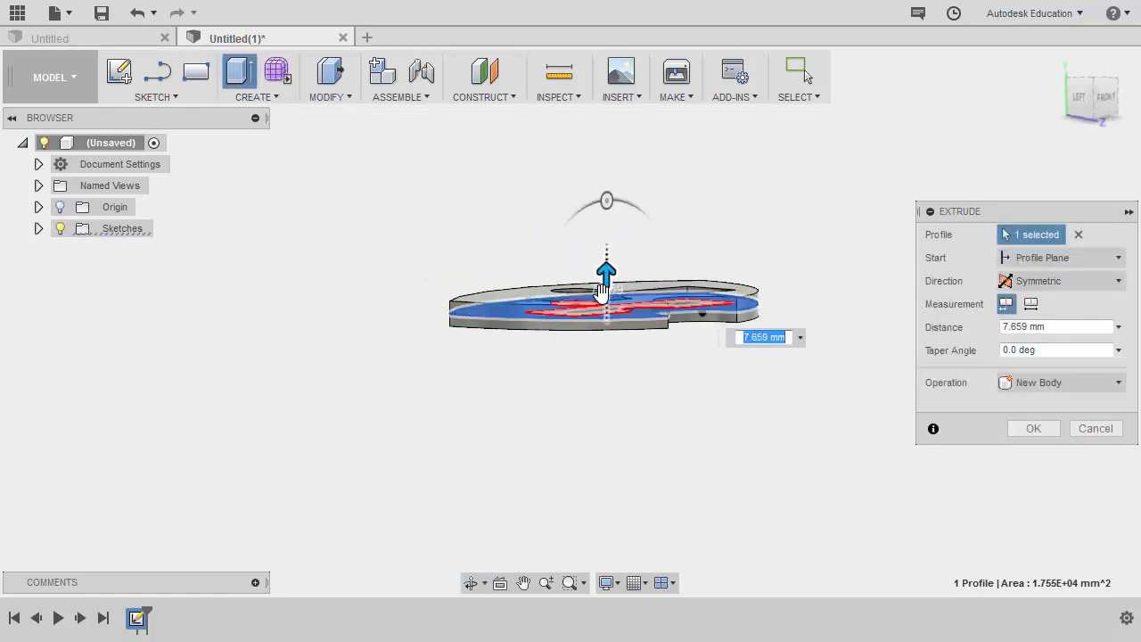
text(5)
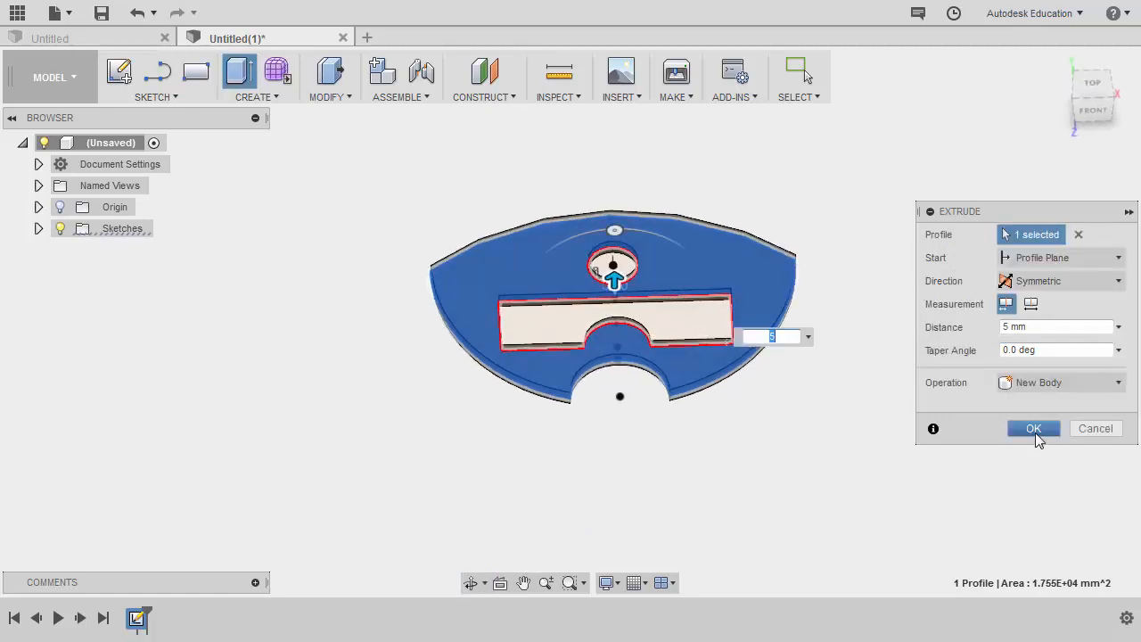
click(1034, 428)
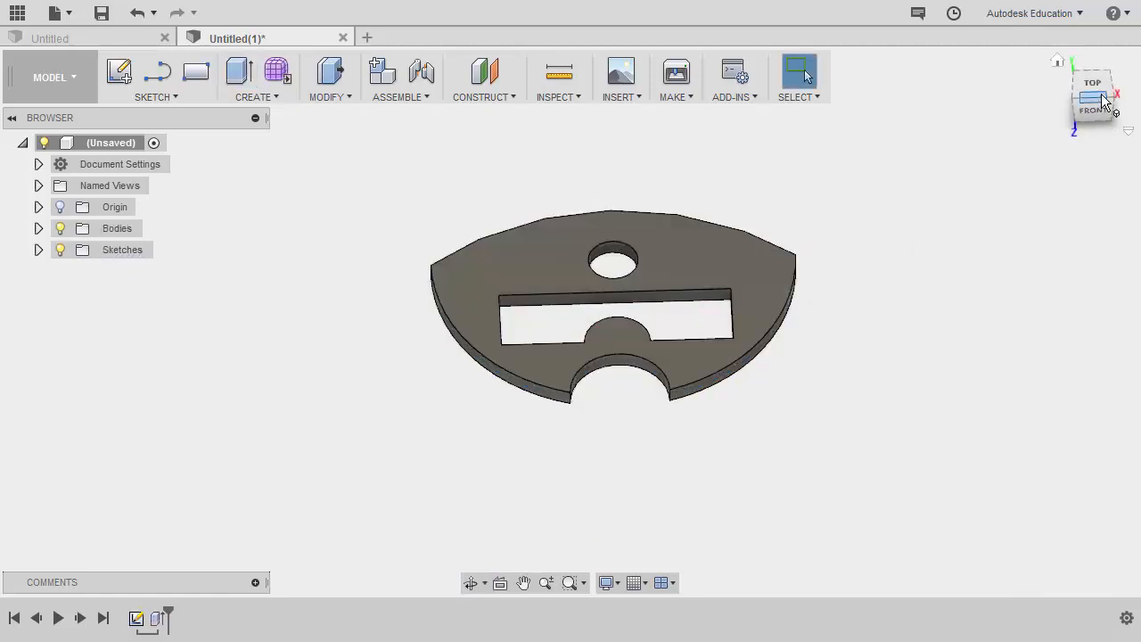
- Round the outer, notch and slot corner edges with 5 mm fillets from the top view
click(1091, 82)
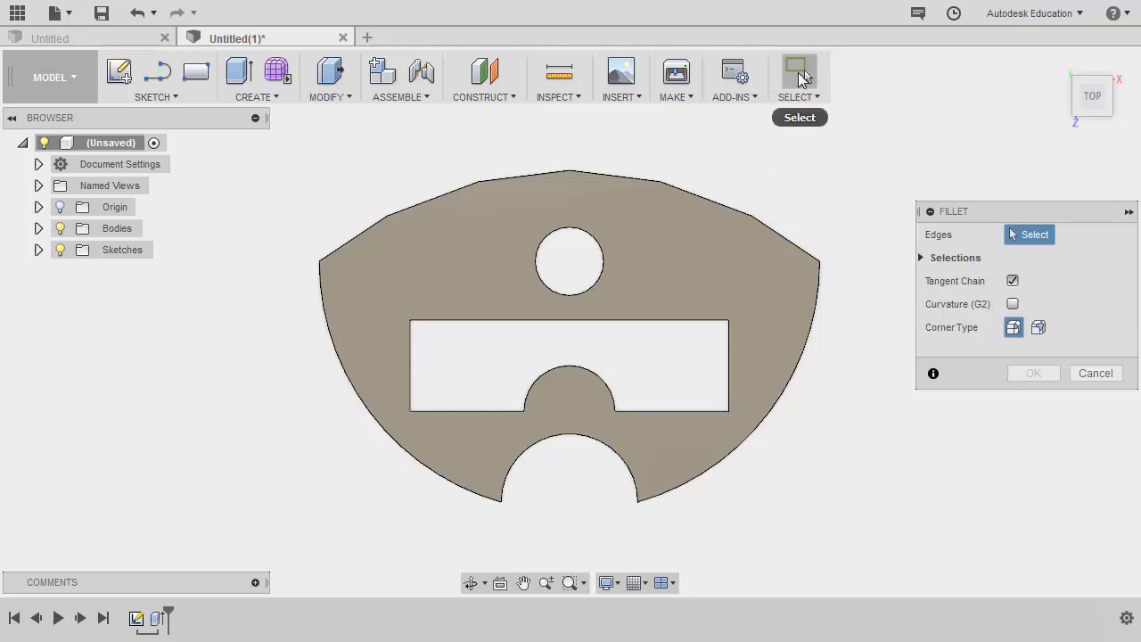
mouse_move(413, 269)
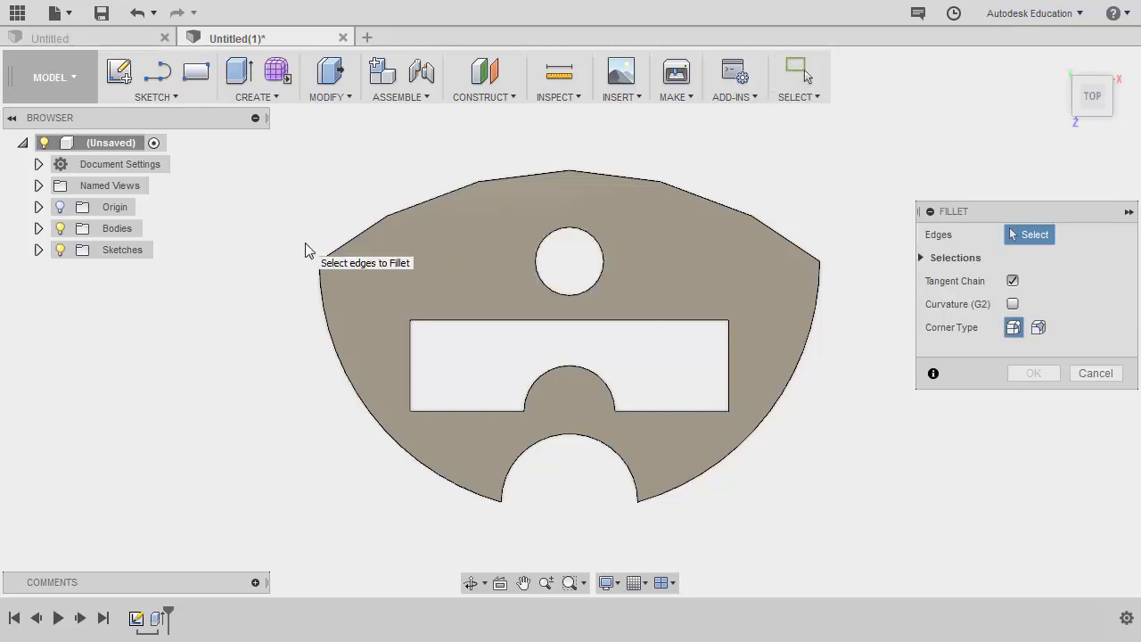
mouse_move(296, 246)
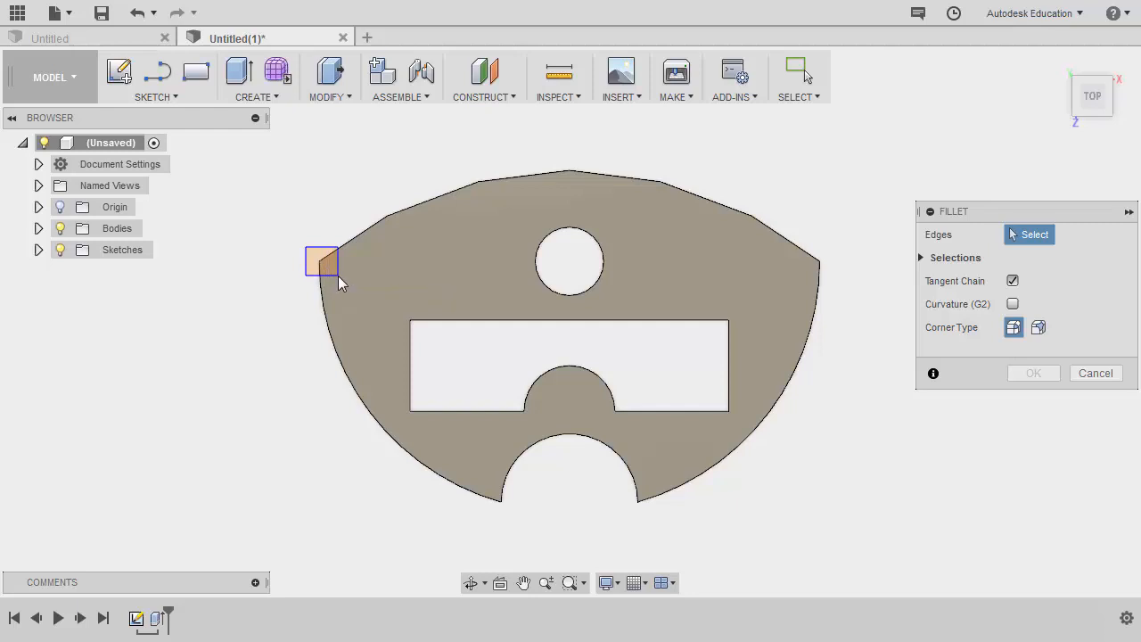
click(321, 259)
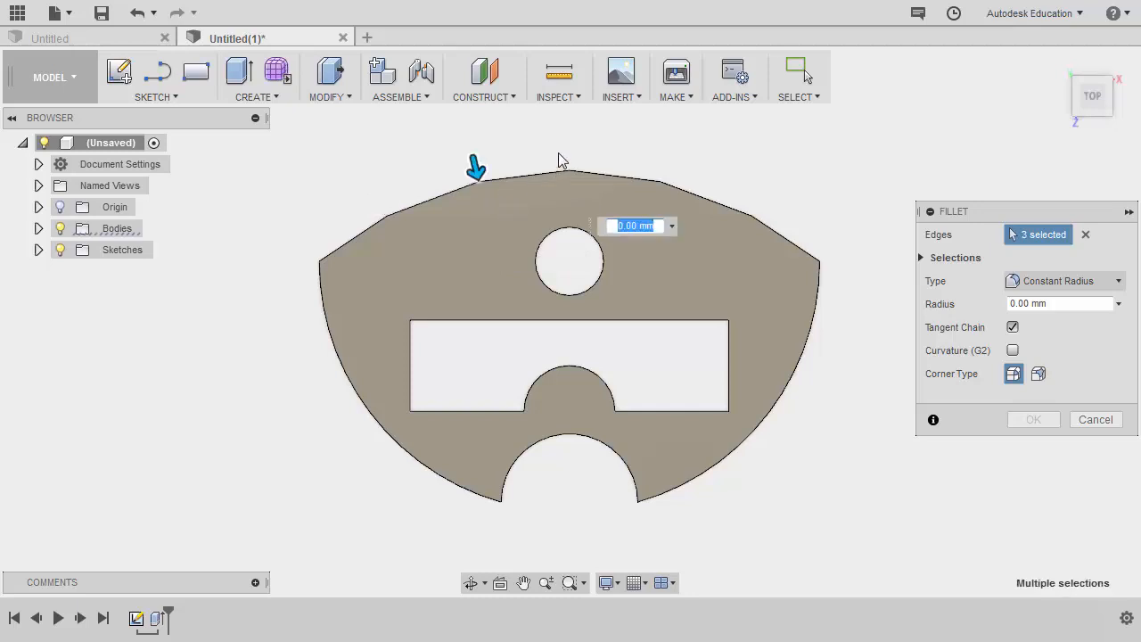
click(658, 178)
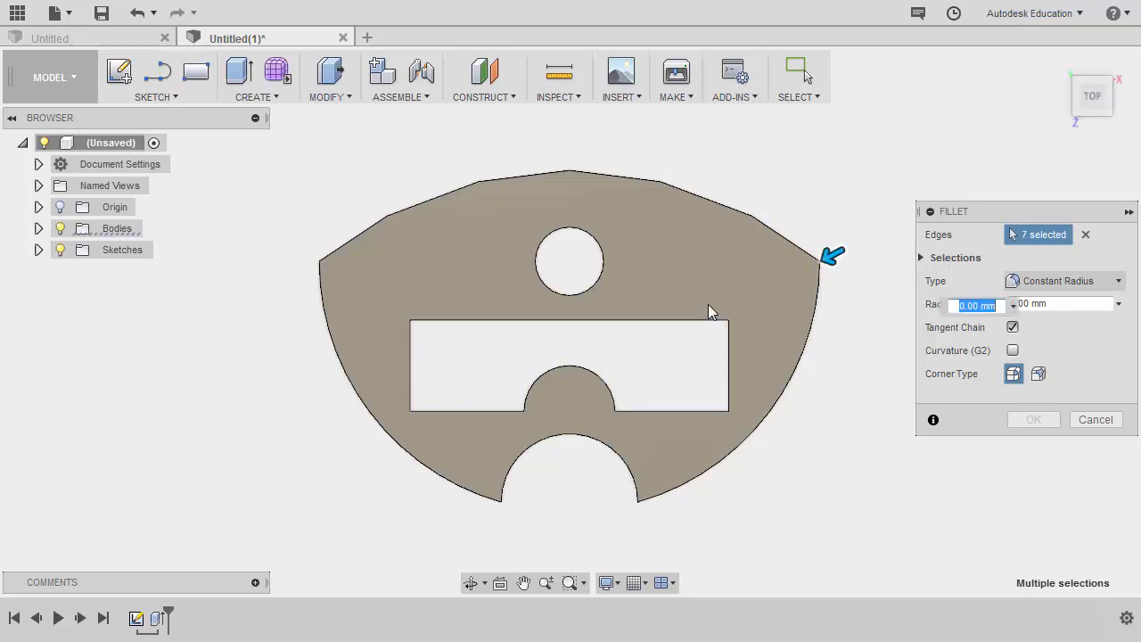
click(722, 412)
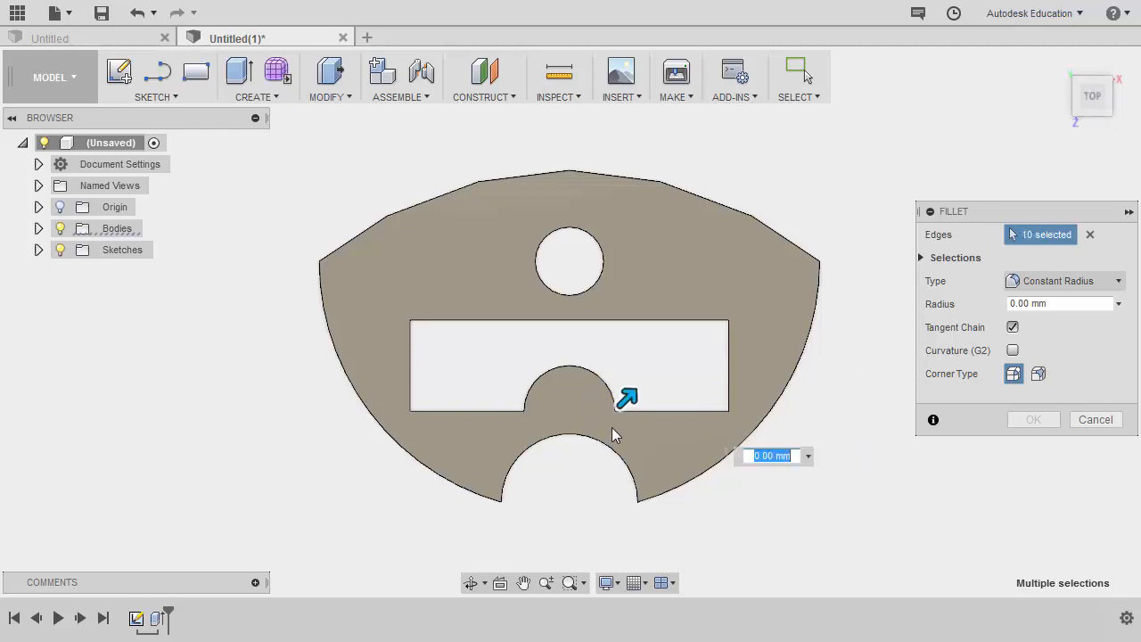
click(407, 403)
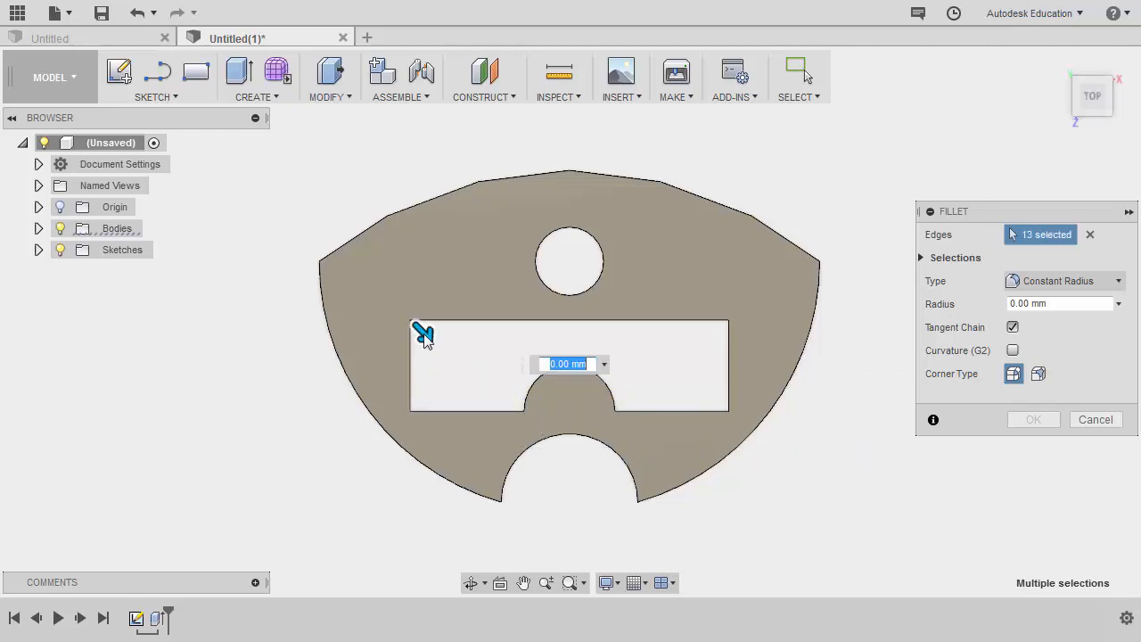
click(508, 510)
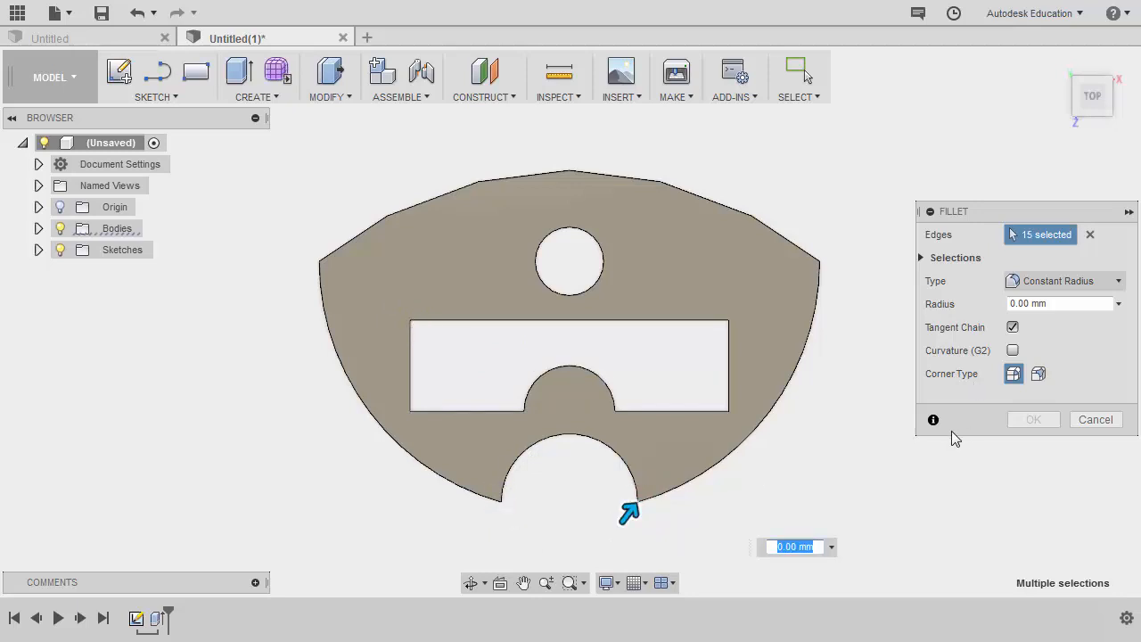
text(5)
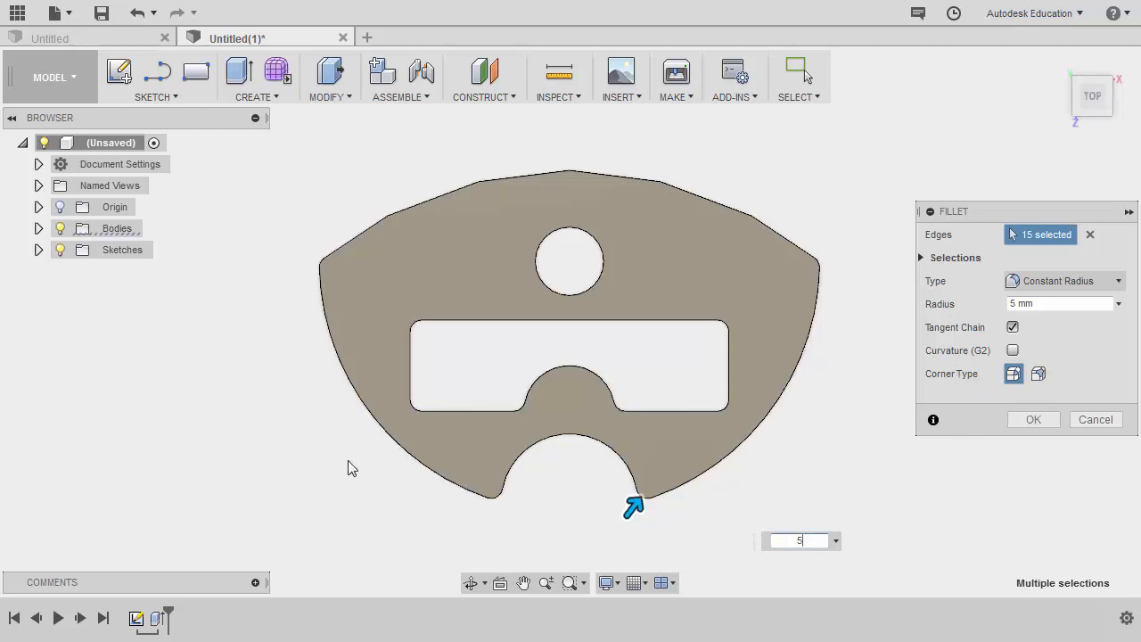
mouse_move(706, 514)
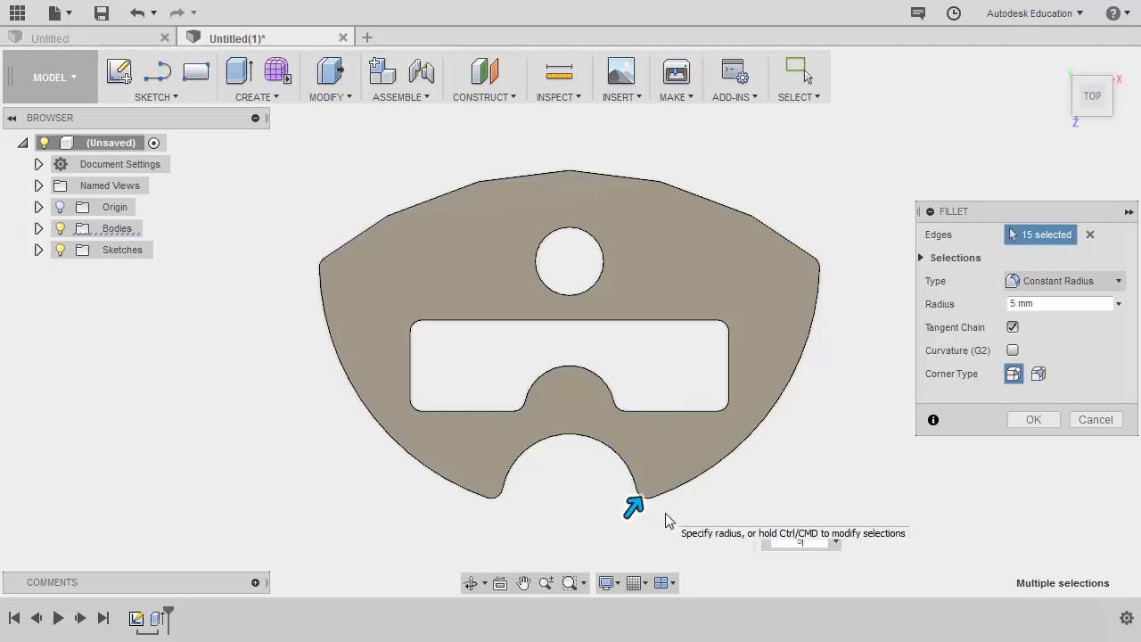
click(1095, 419)
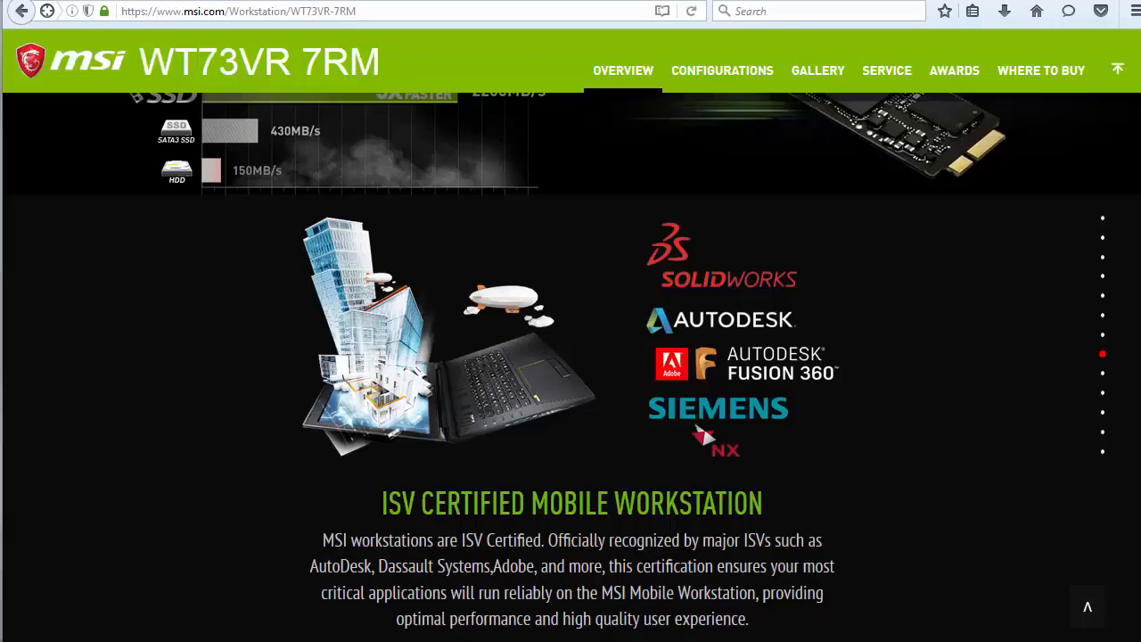
- Scroll down the MSI WT73VR 7RM overview through its memory, Thunderbolt, cooling, audio and display sections
scroll(down, 3)
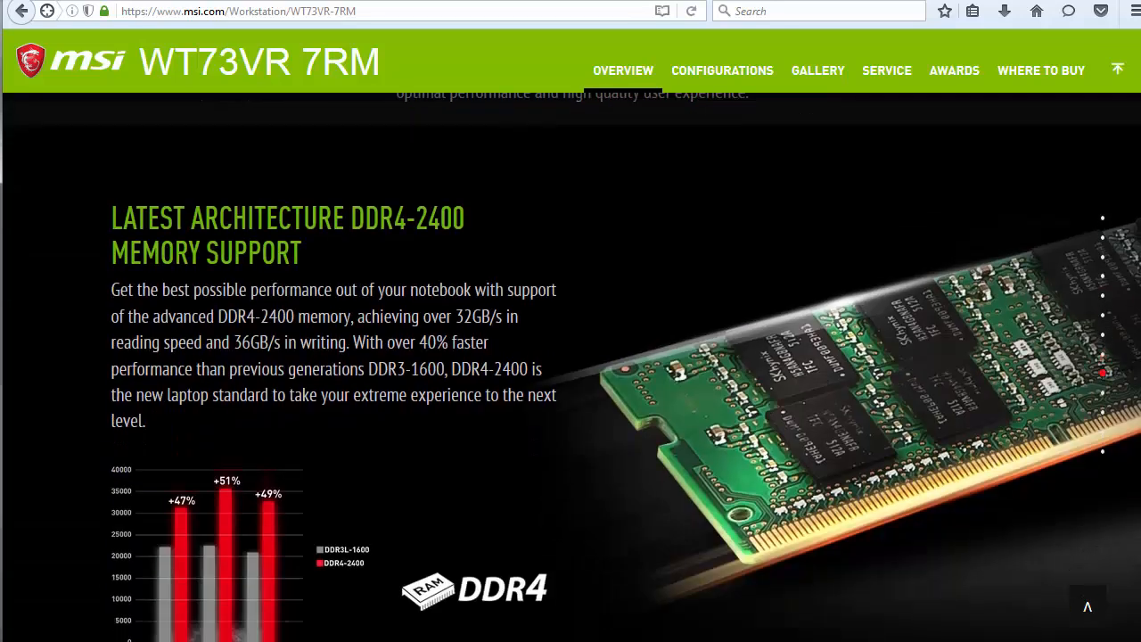
scroll(down, 3)
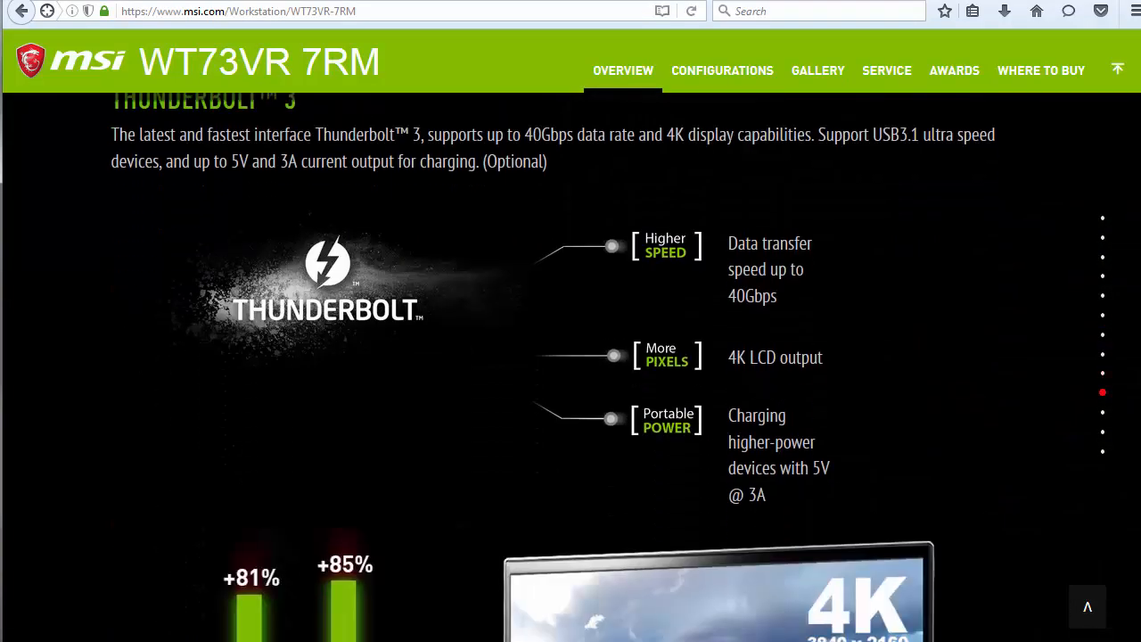
scroll(down, 3)
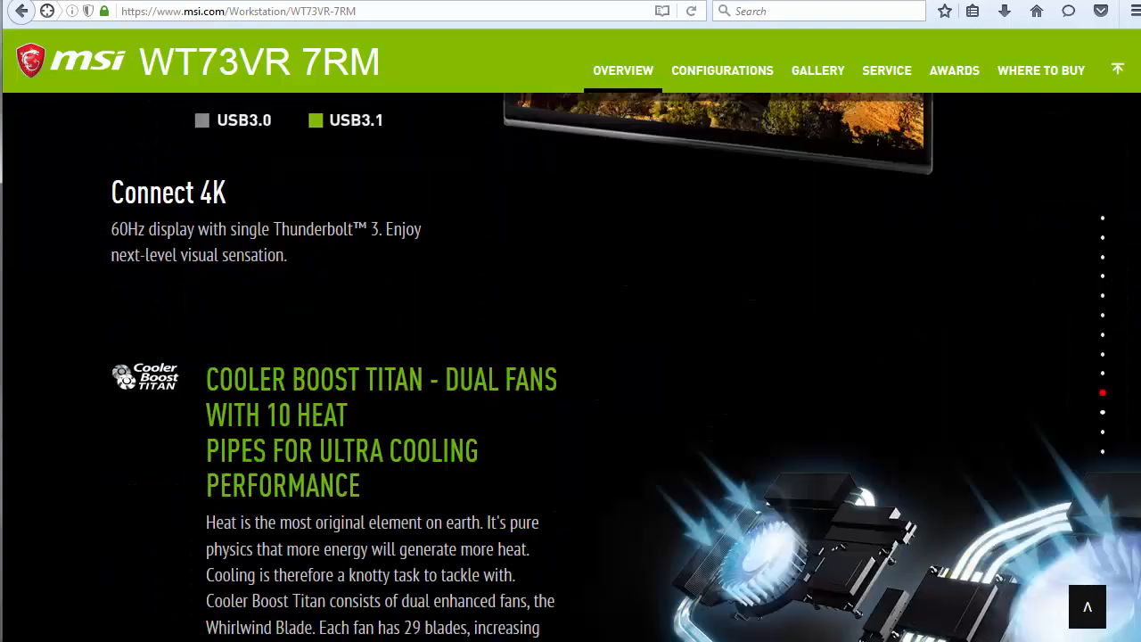
scroll(down, 3)
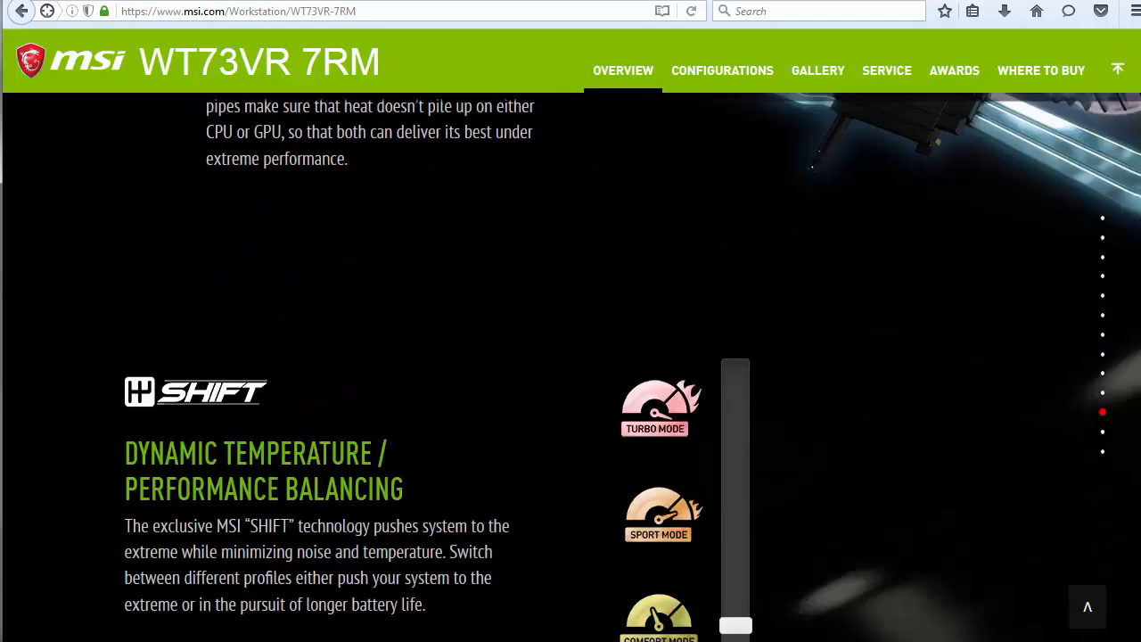
scroll(down, 3)
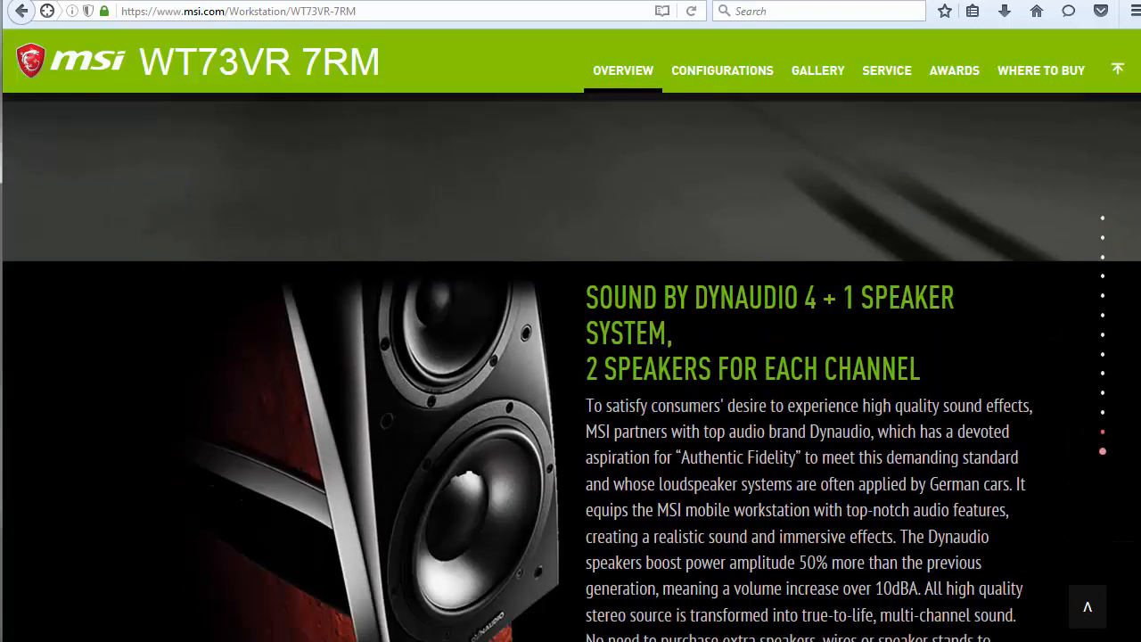
scroll(down, 3)
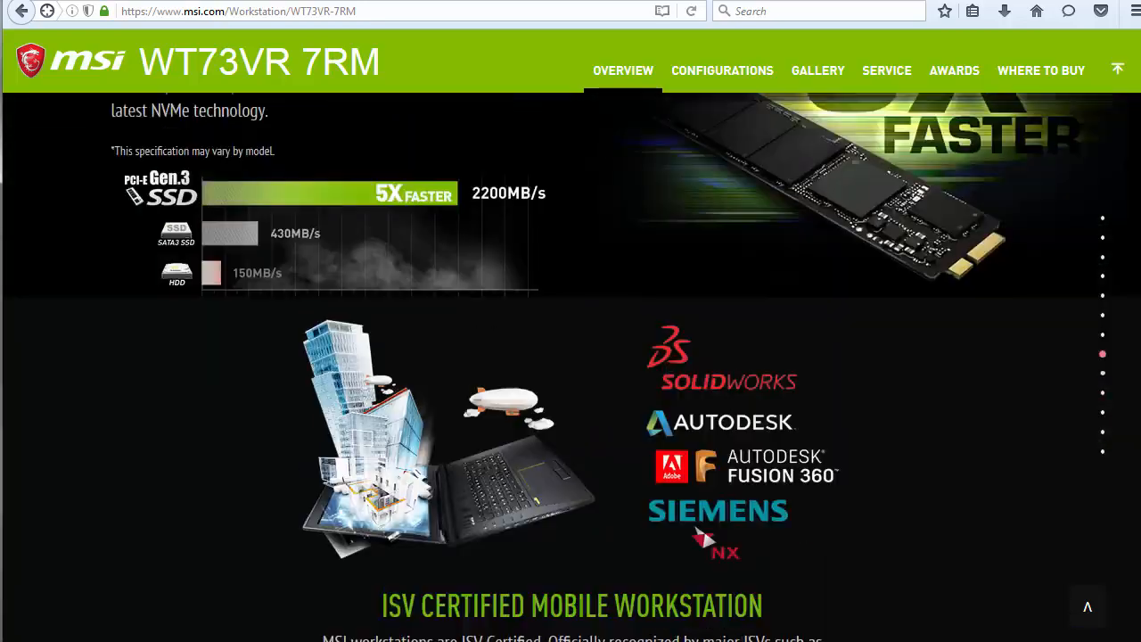
scroll(down, 3)
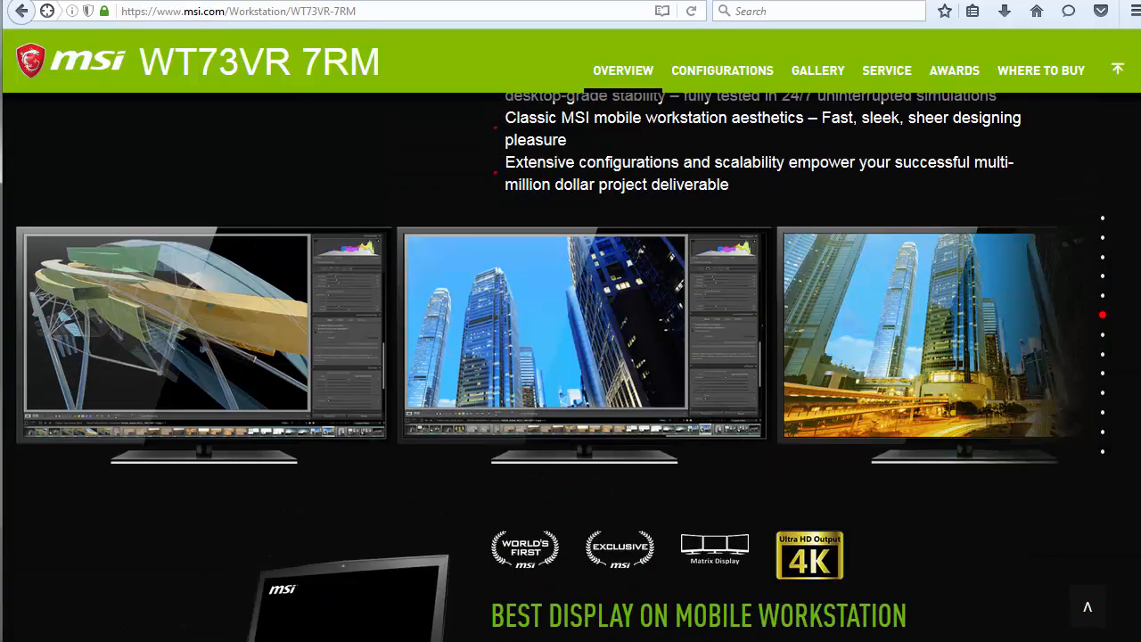